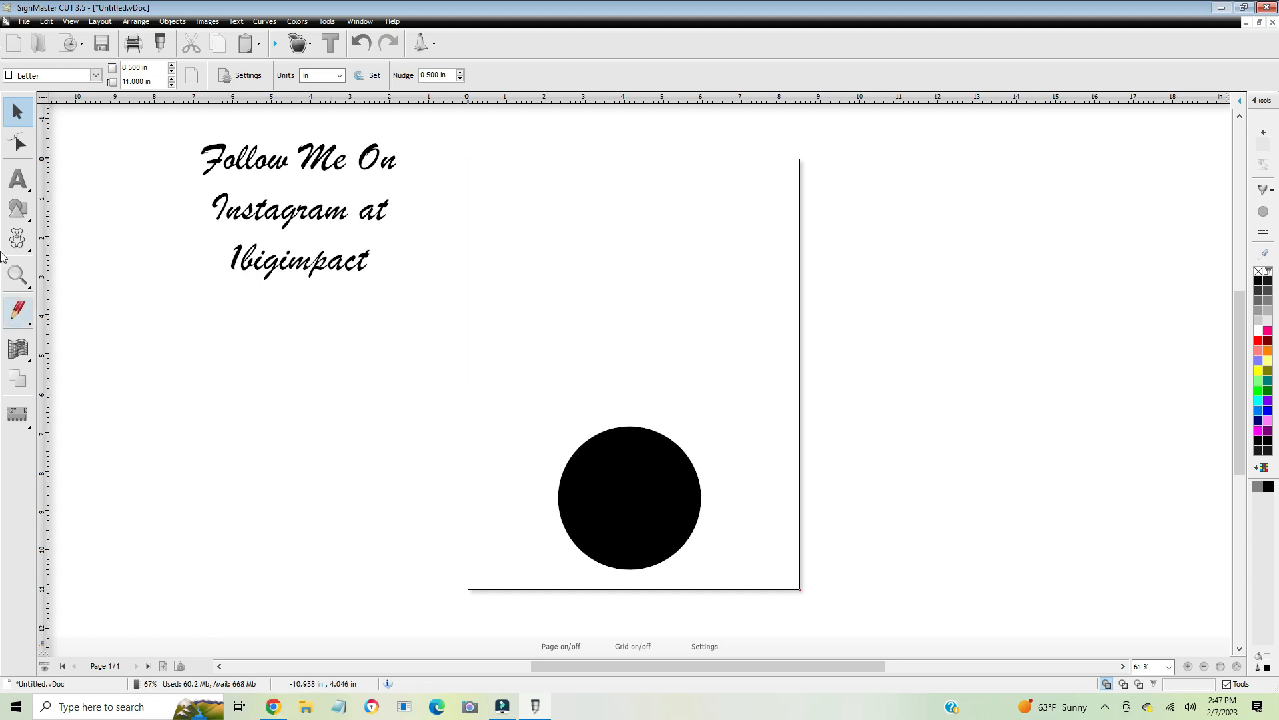
mouse_move(17, 237)
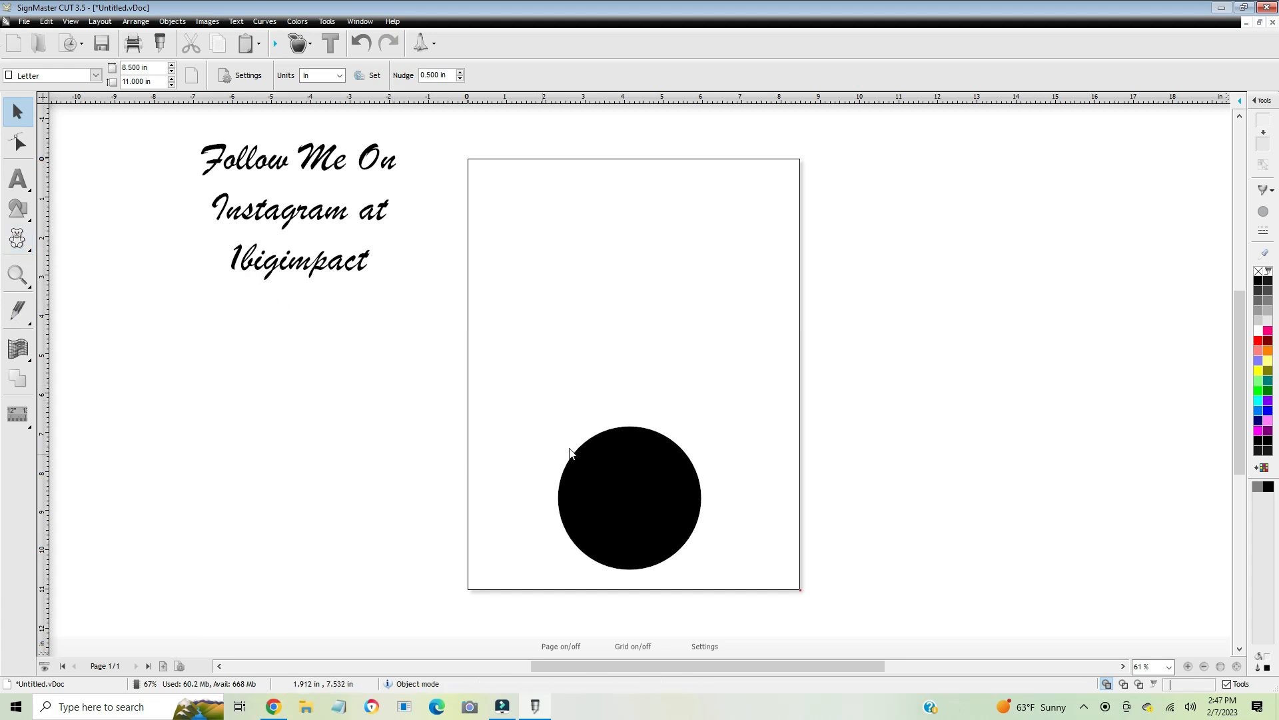
mouse_move(547, 464)
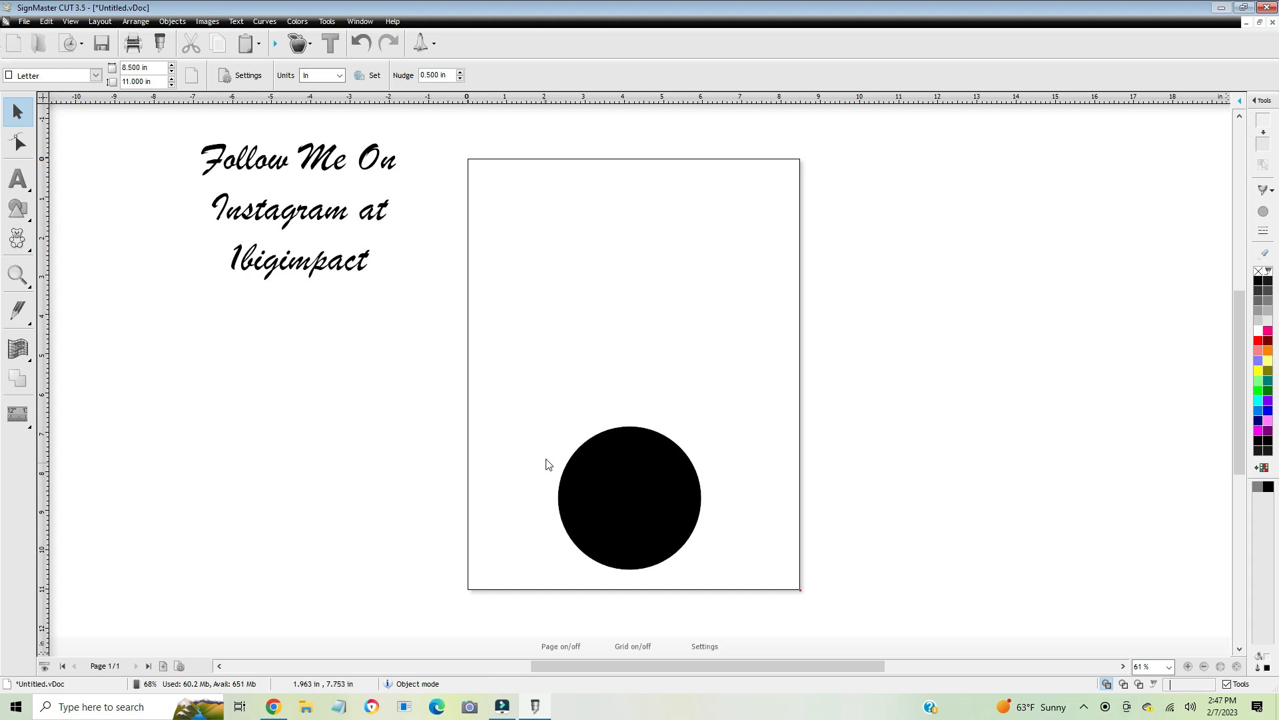
mouse_move(620, 509)
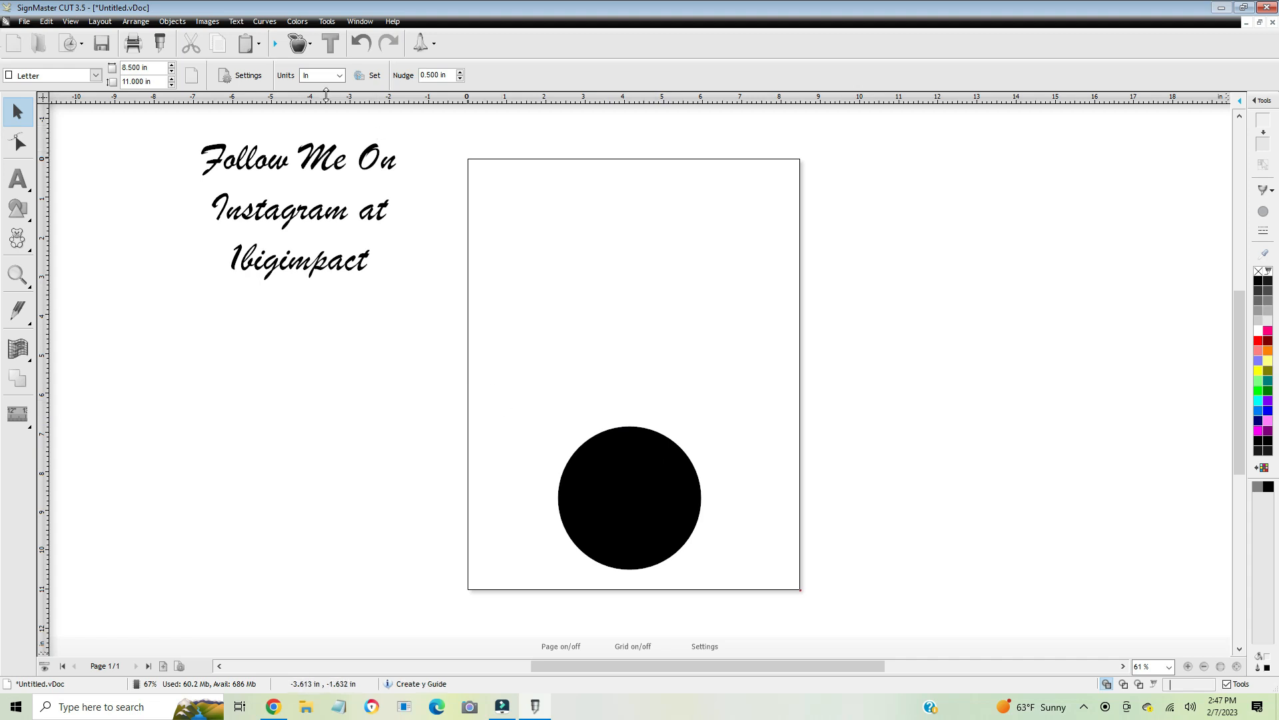
mouse_move(240, 74)
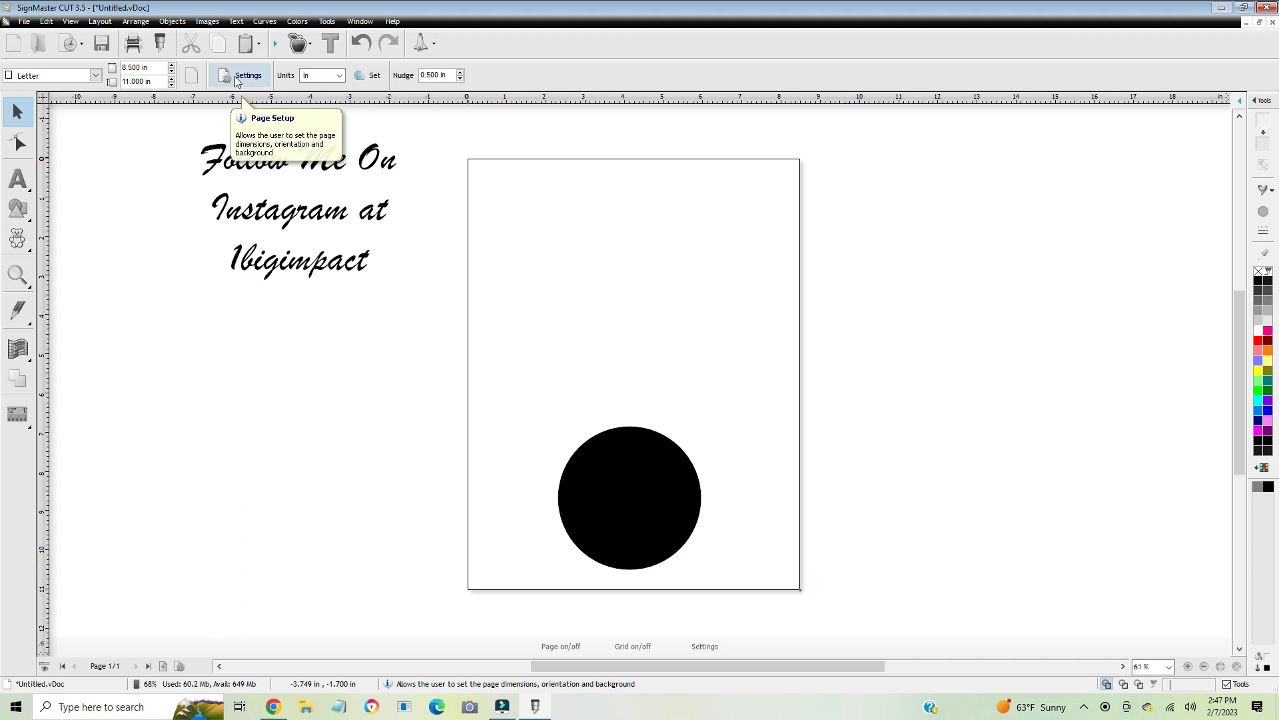
mouse_move(671, 175)
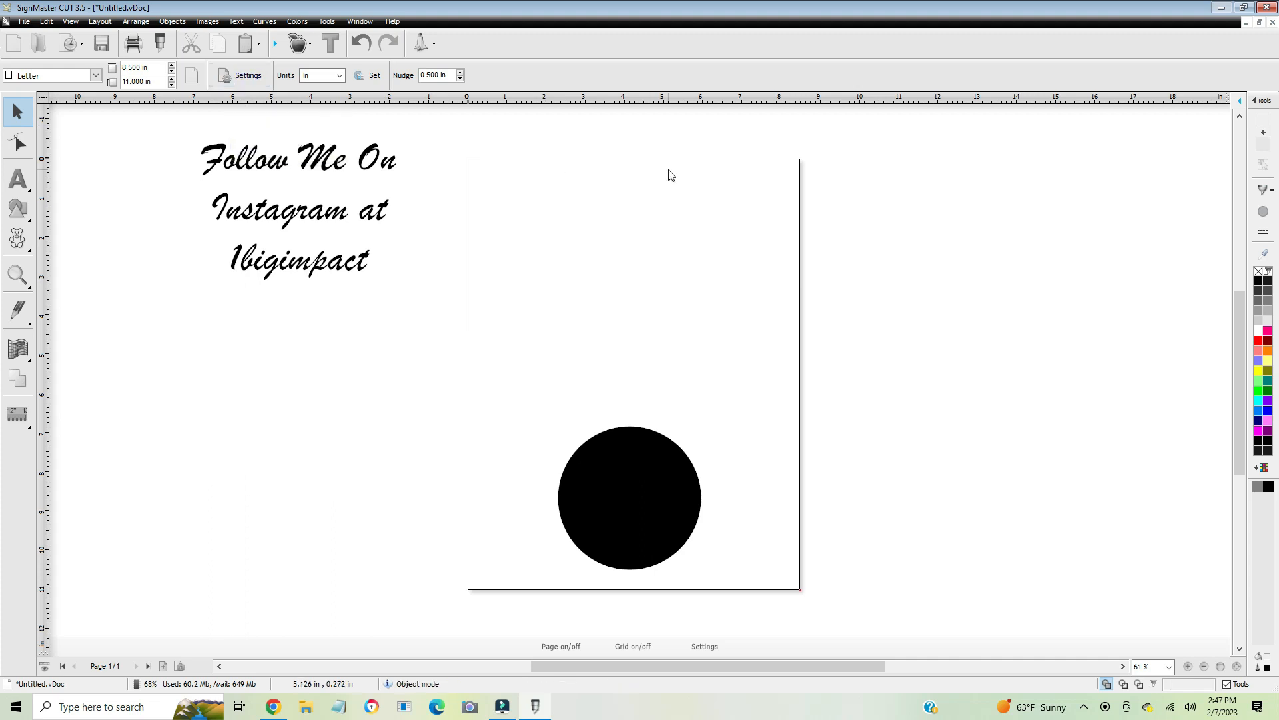
mouse_move(685, 268)
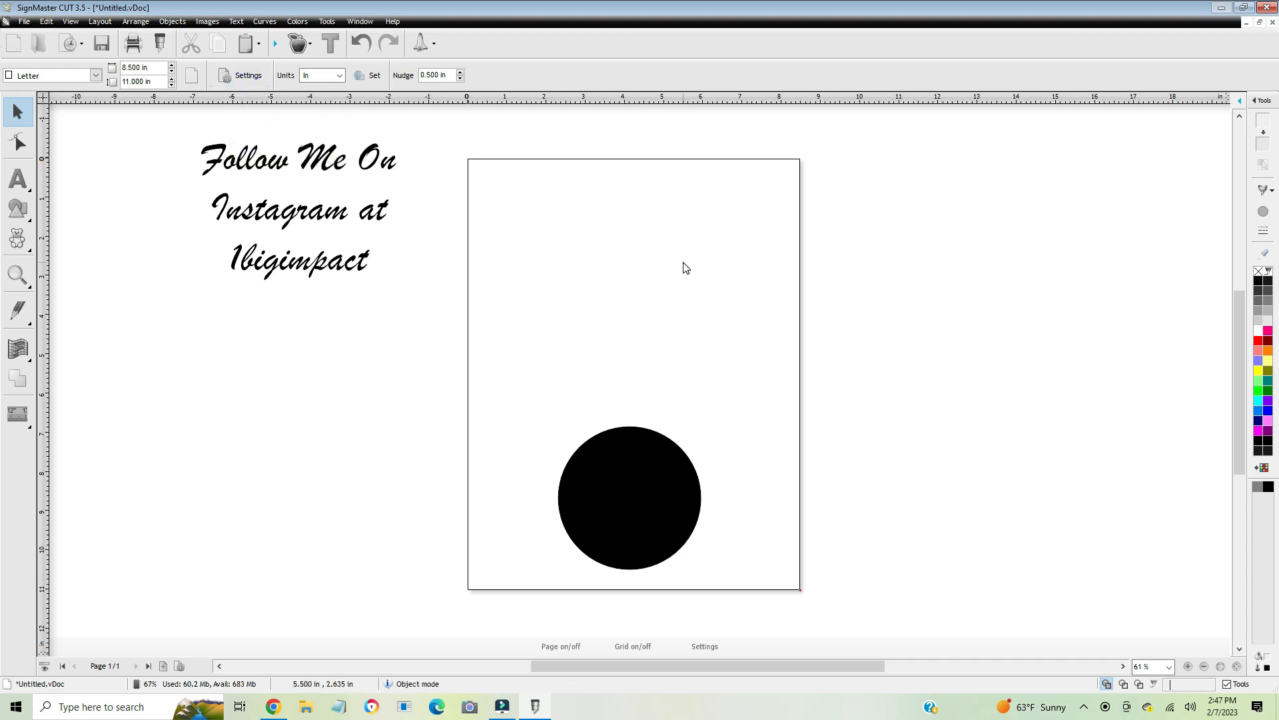
mouse_move(452, 255)
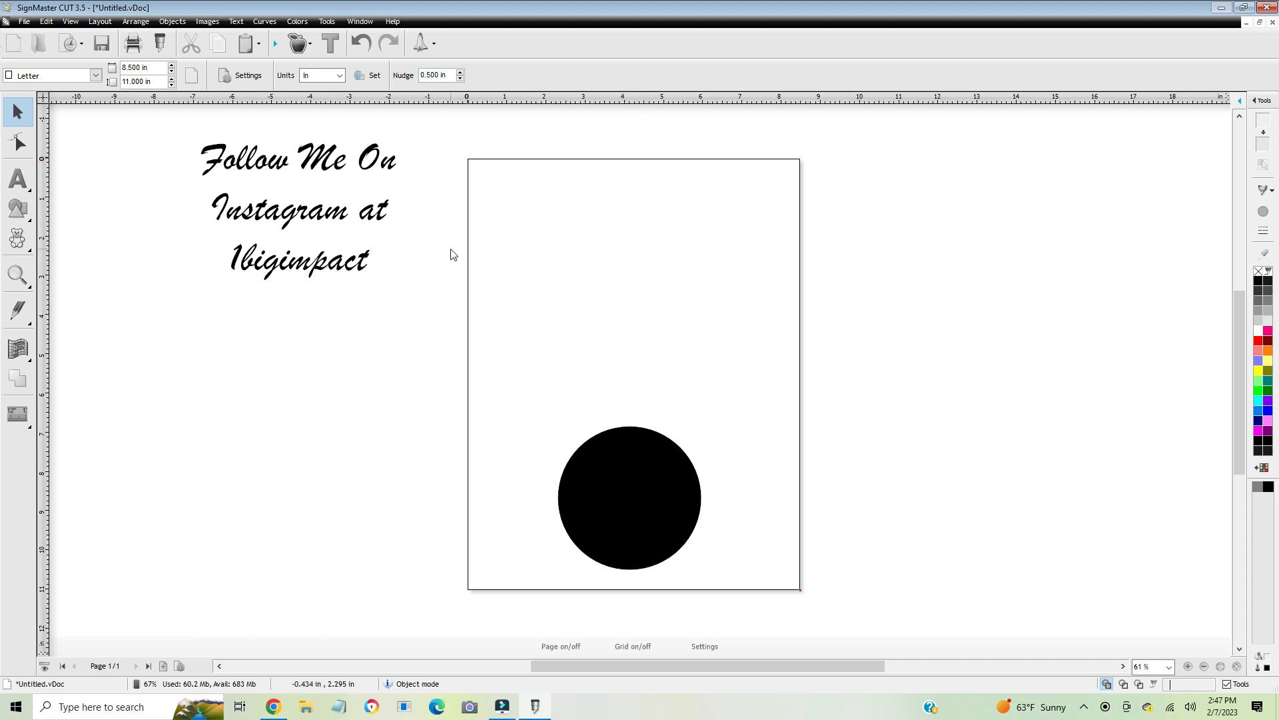
Place the text BSTYE above the circle and set it in the AR DESTINE font.
left_click(18, 178)
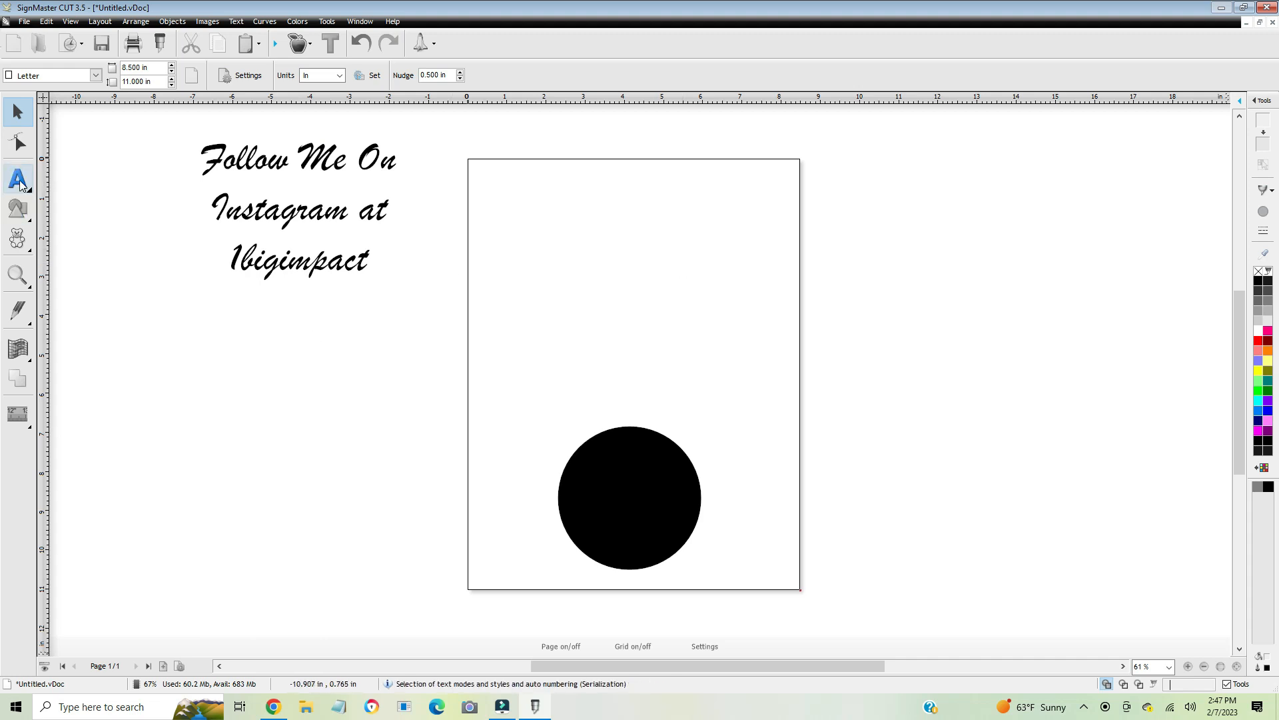
left_click(17, 178)
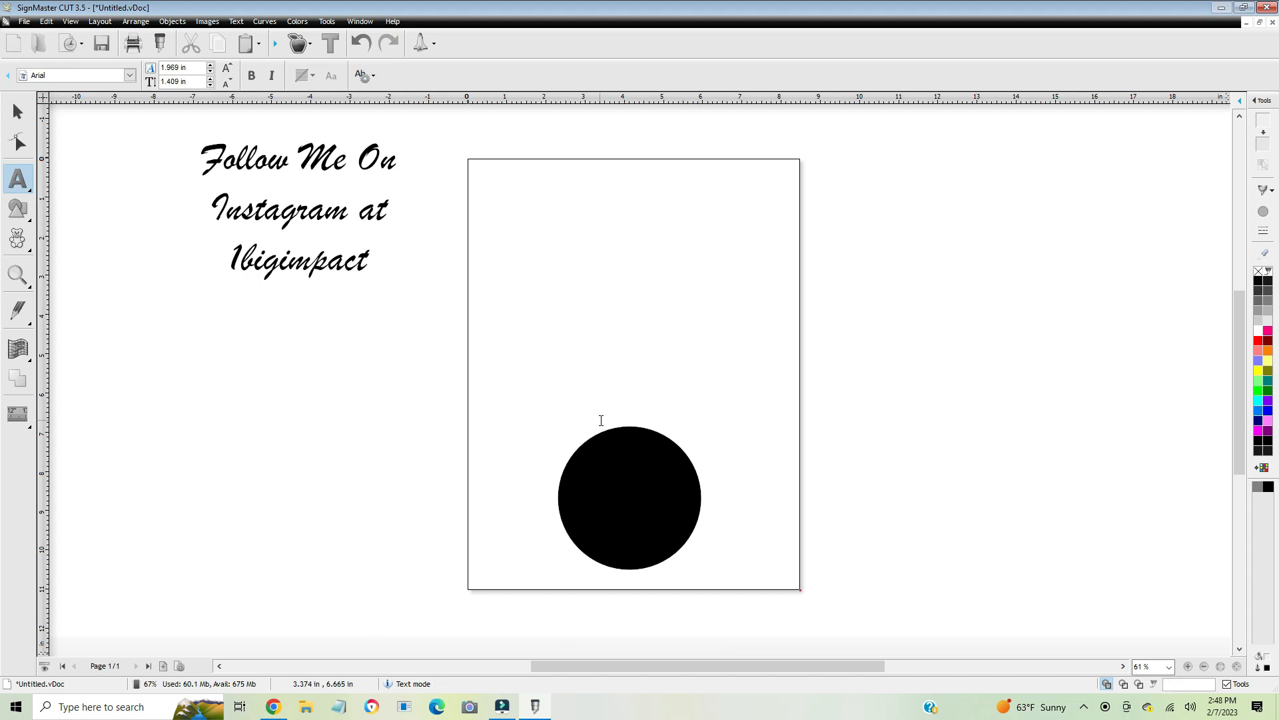
type("BST")
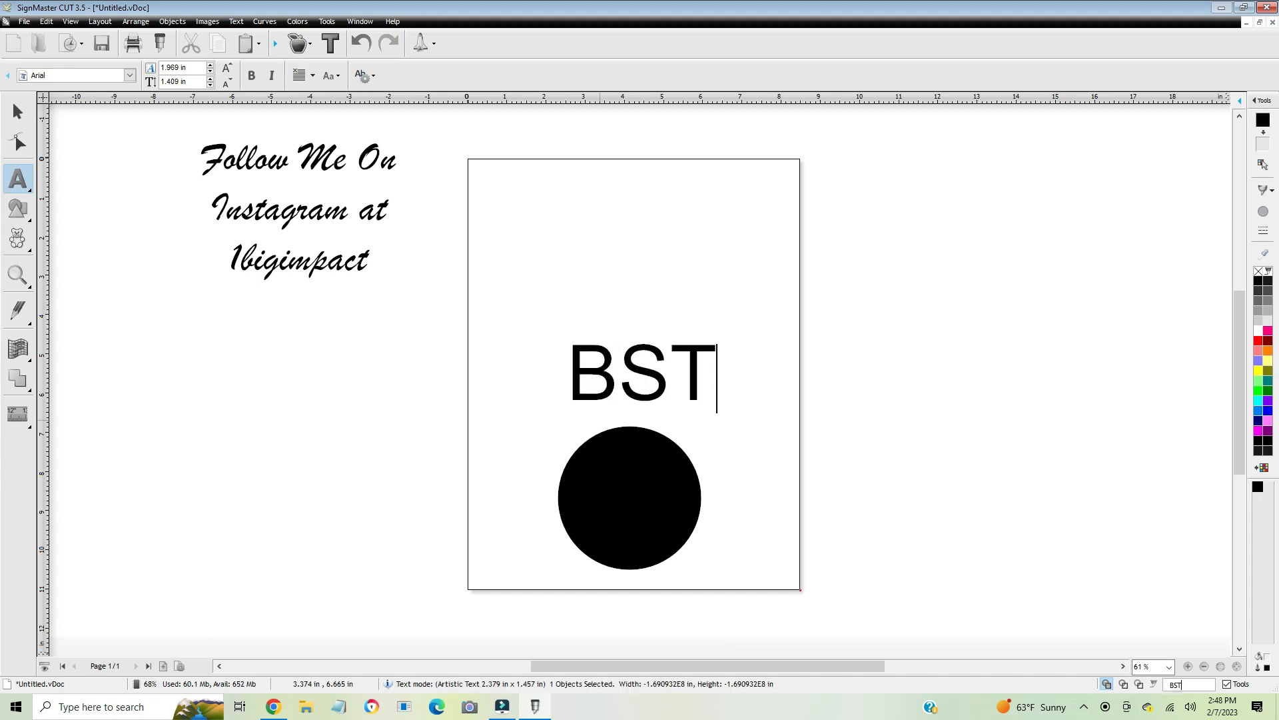
type("YE")
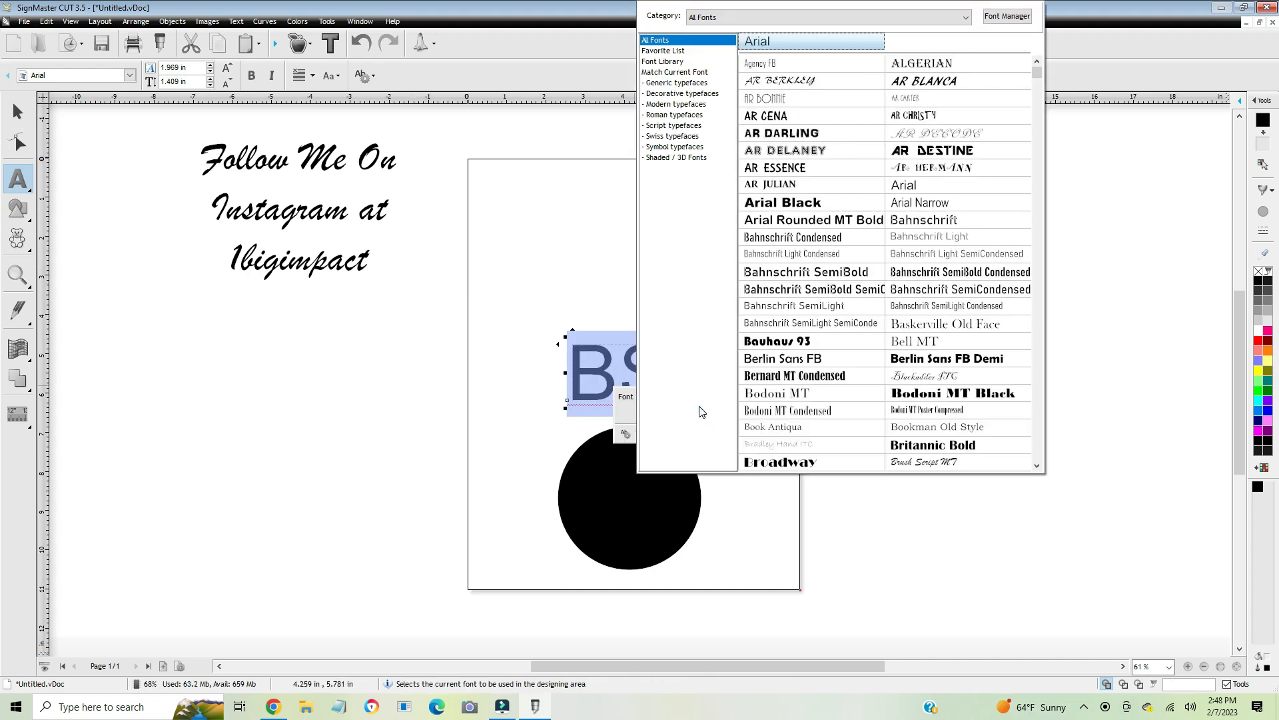
left_click(914, 145)
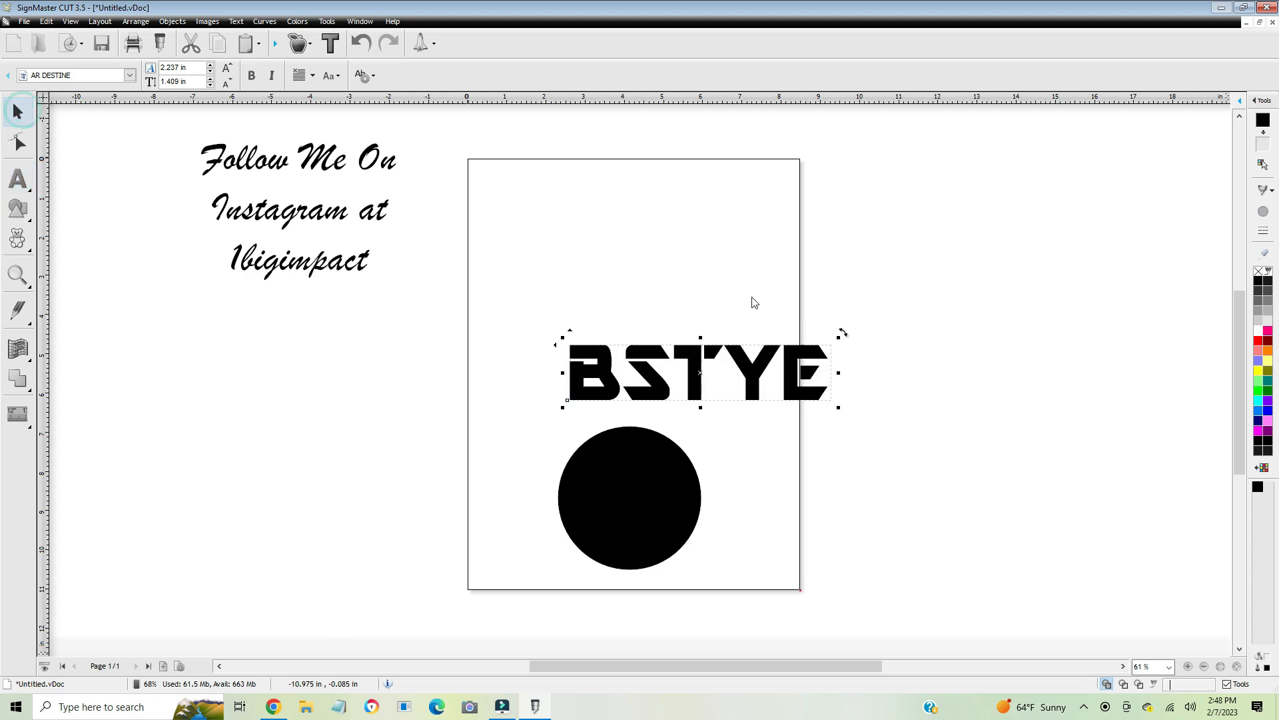
Move the circle up to mid-page and position BSTYE directly above it.
left_click_drag(696, 374, 628, 399)
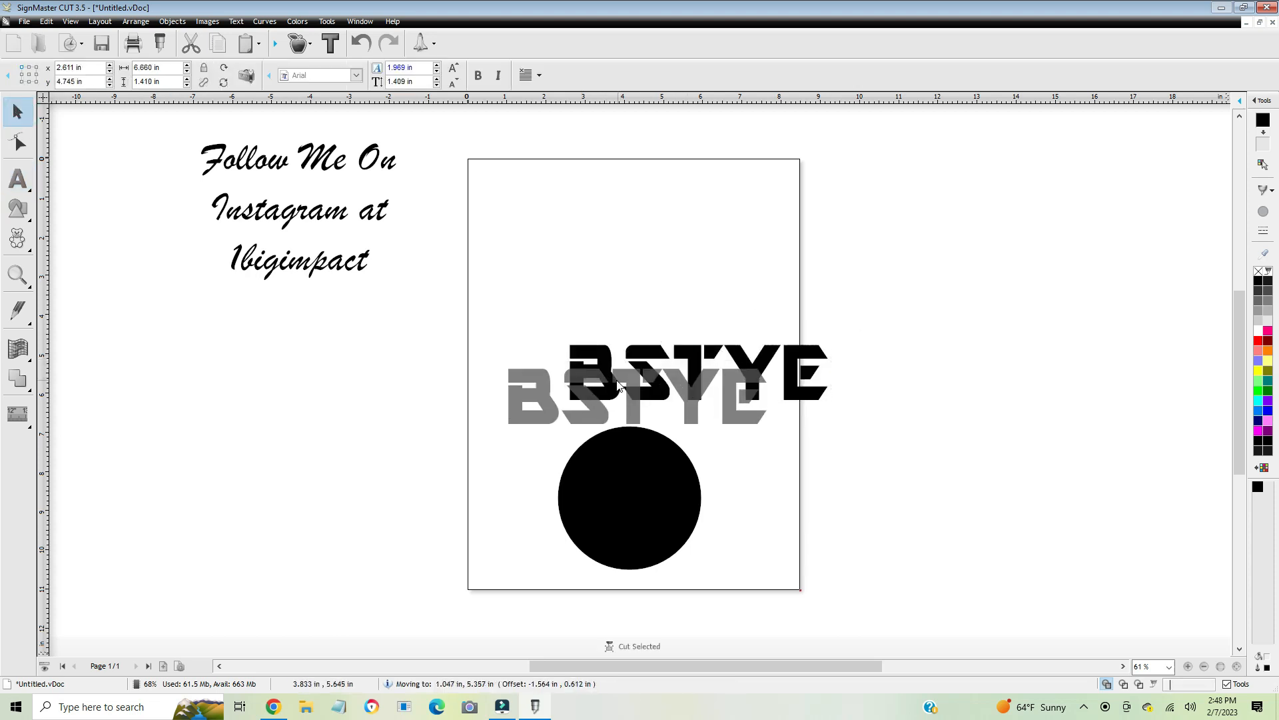
left_click_drag(637, 388, 628, 388)
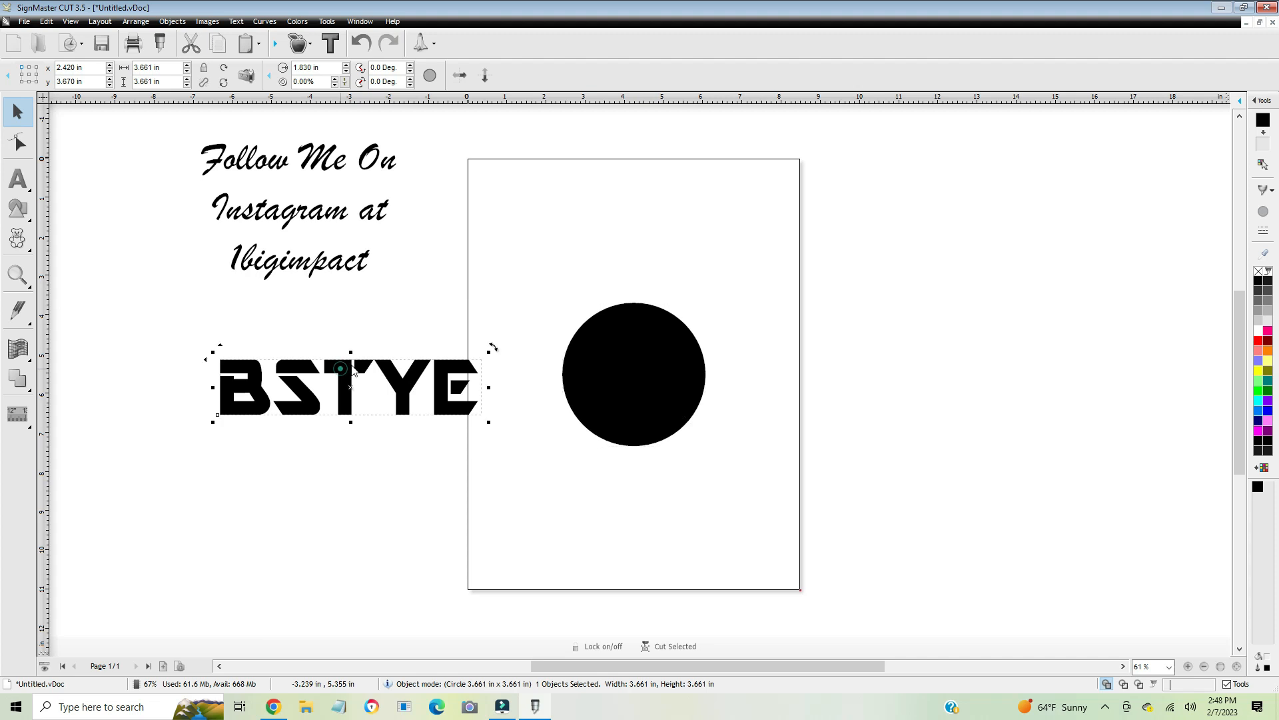
left_click_drag(342, 388, 628, 261)
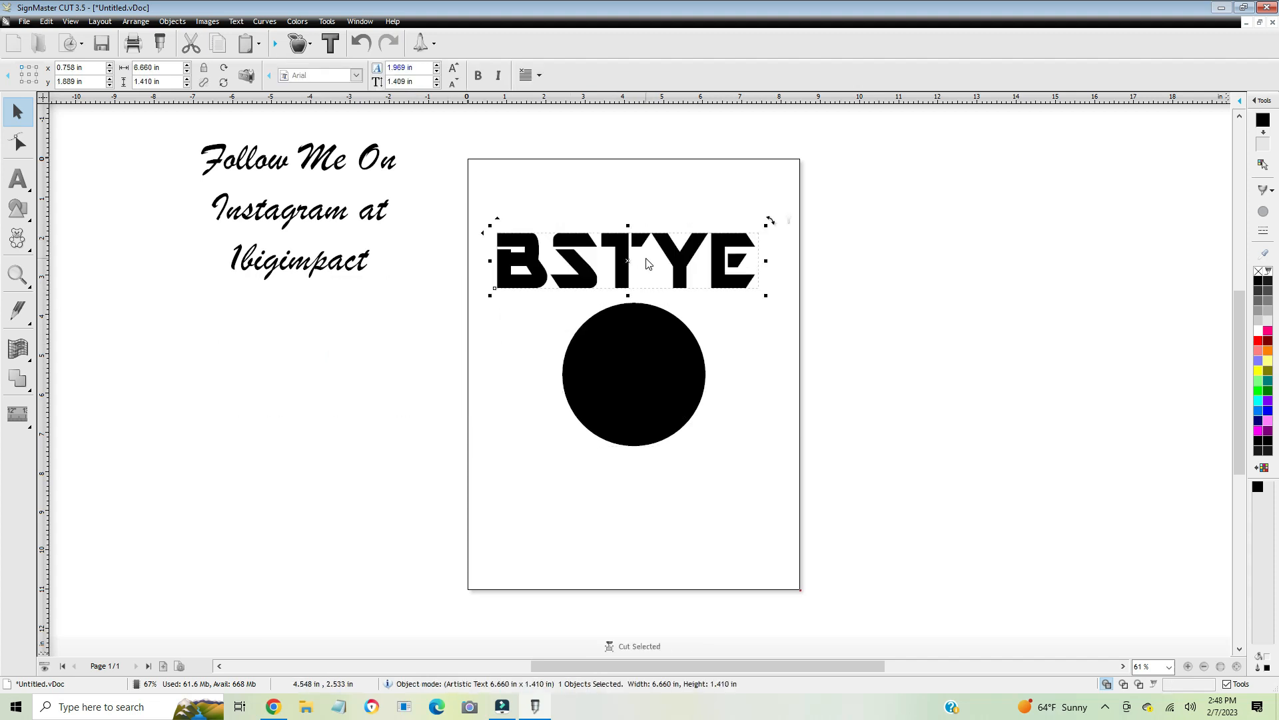
left_click_drag(627, 262, 635, 265)
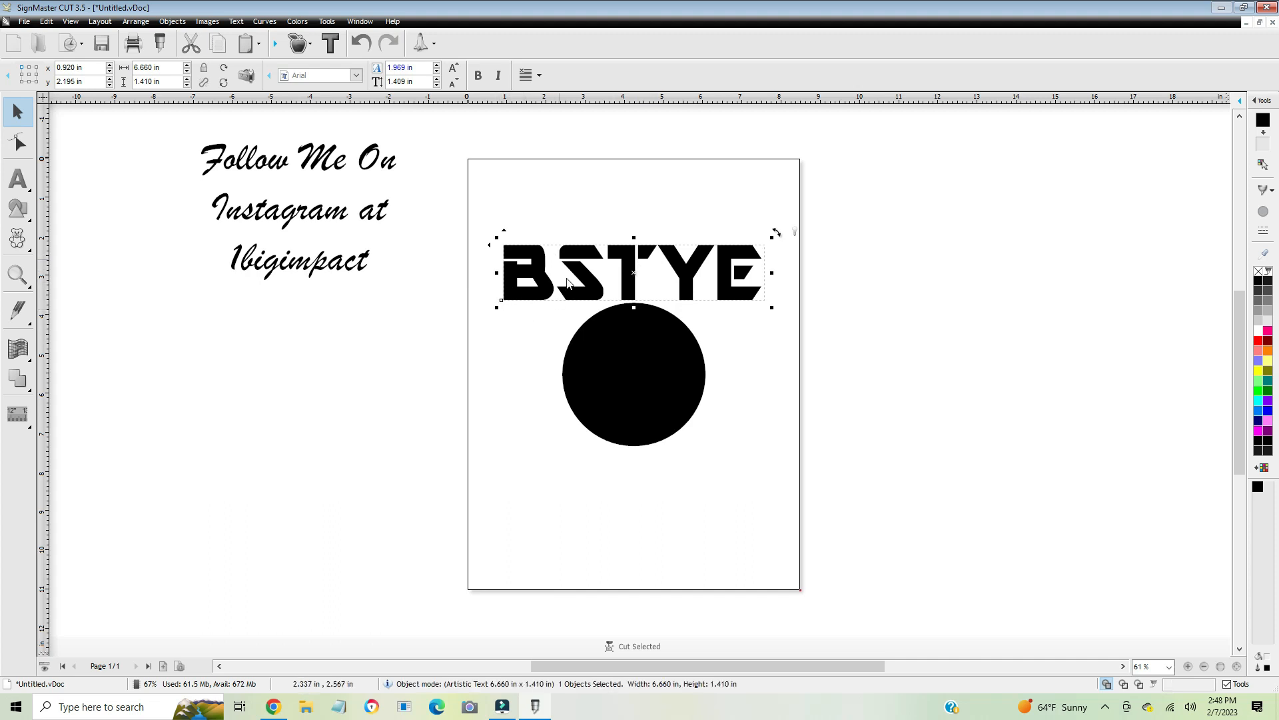
Apply a distortion envelope to BSTYE and pull its right end down beside the circle.
left_click(18, 348)
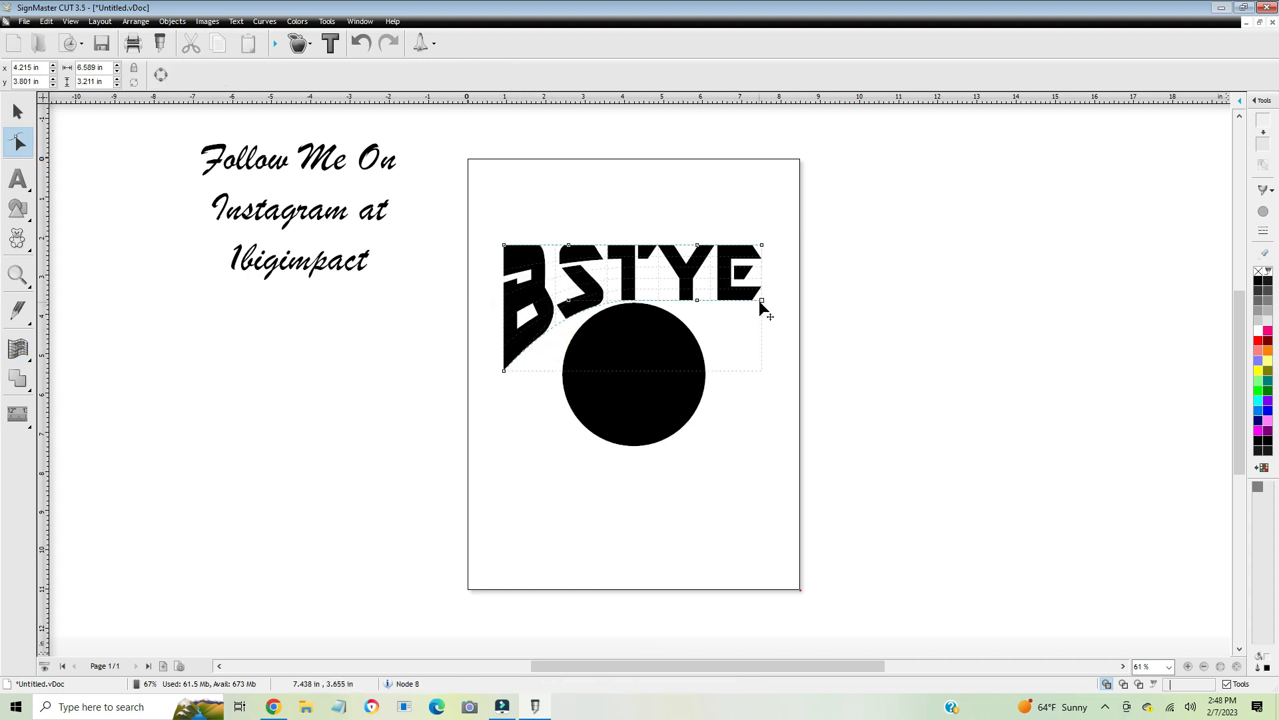
left_click_drag(761, 299, 761, 365)
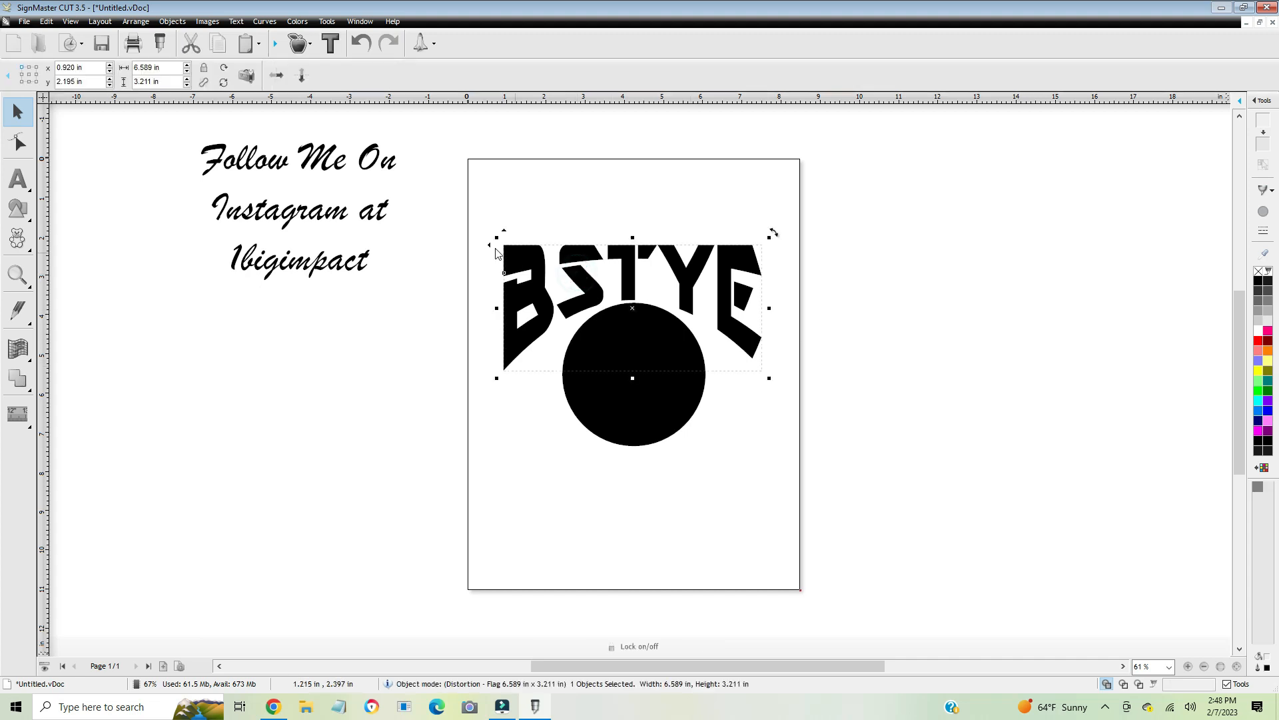
left_click(18, 180)
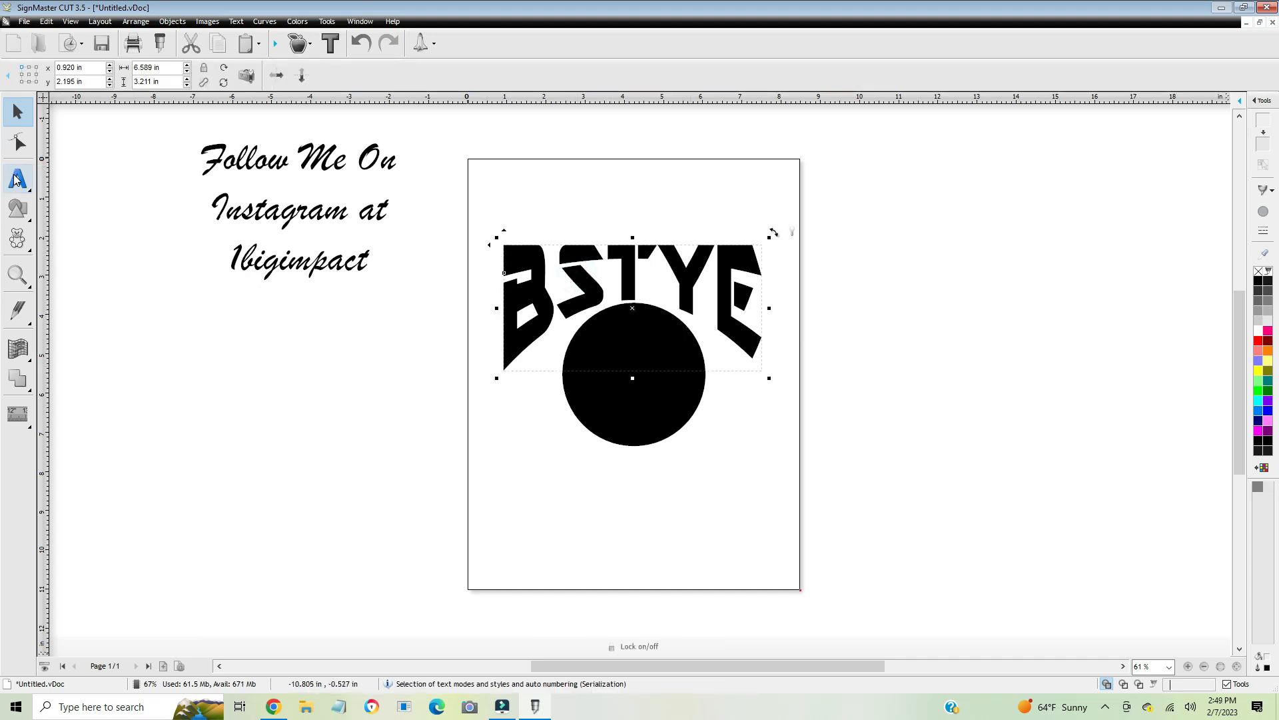
left_click(17, 348)
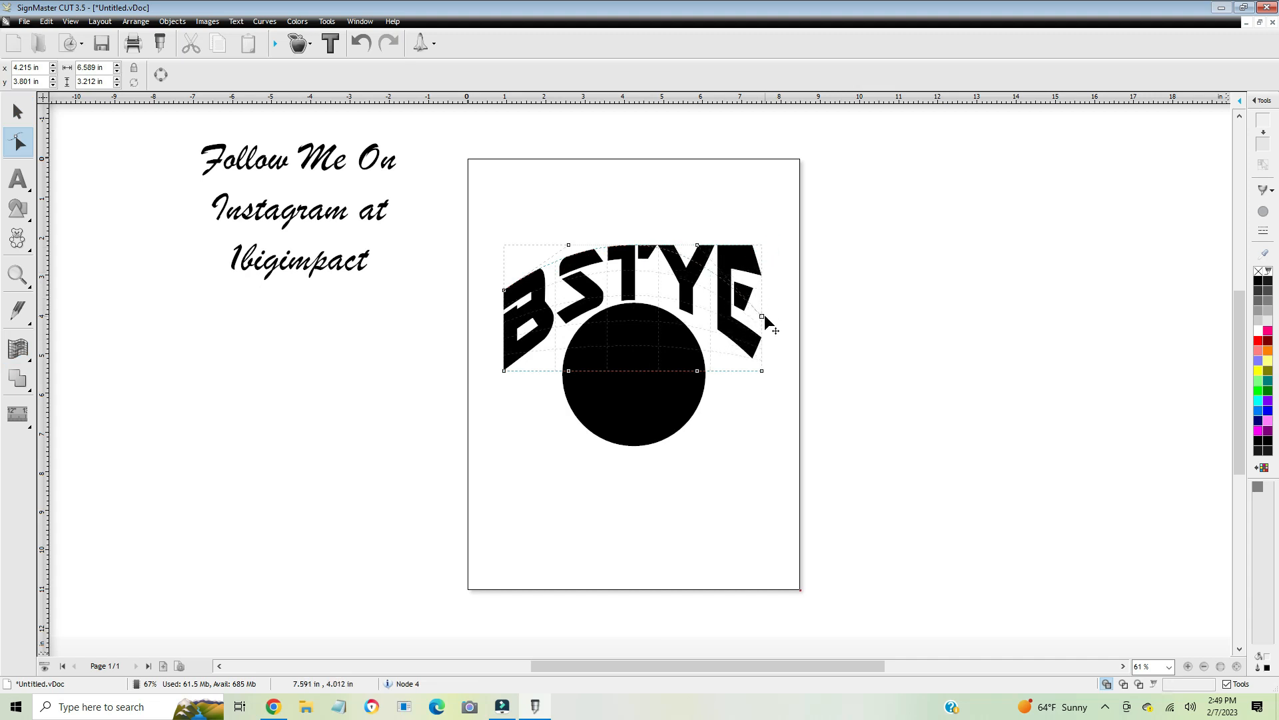
left_click_drag(762, 318, 763, 372)
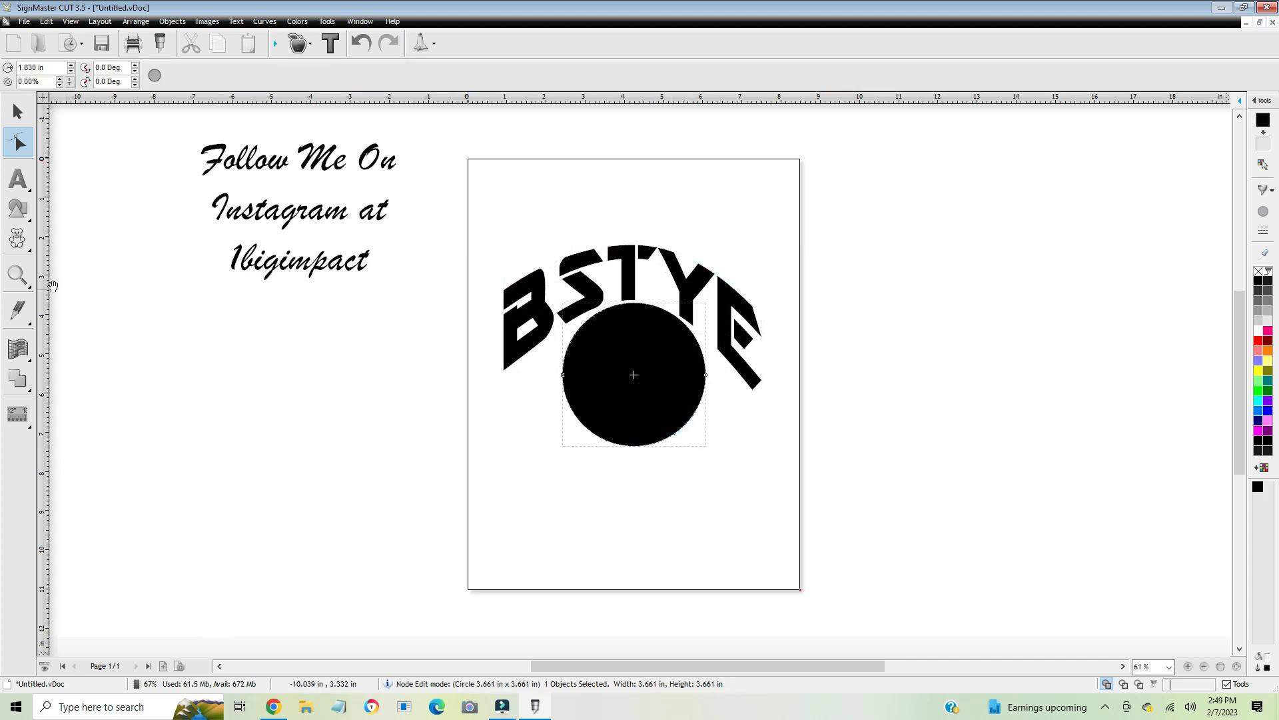
mouse_move(596, 310)
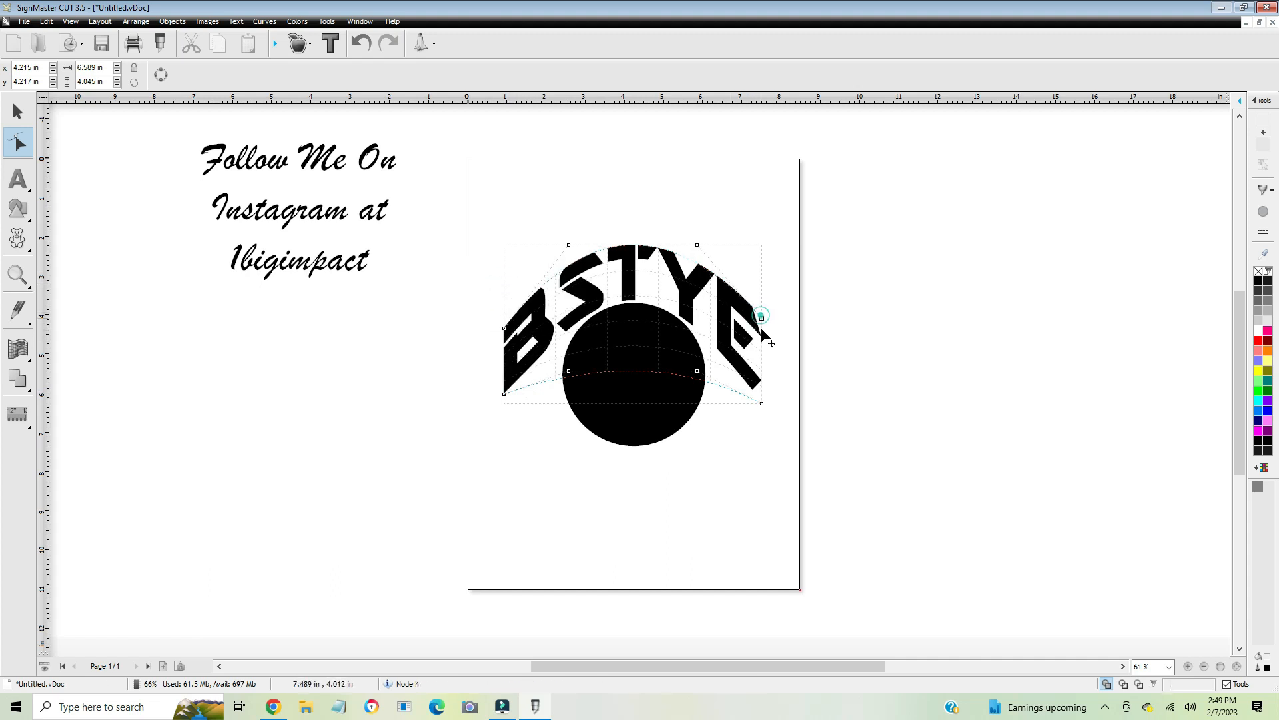
Curve the lower edge of the BSTYE envelope, then undo the last two distortion changes.
left_click_drag(758, 315, 502, 409)
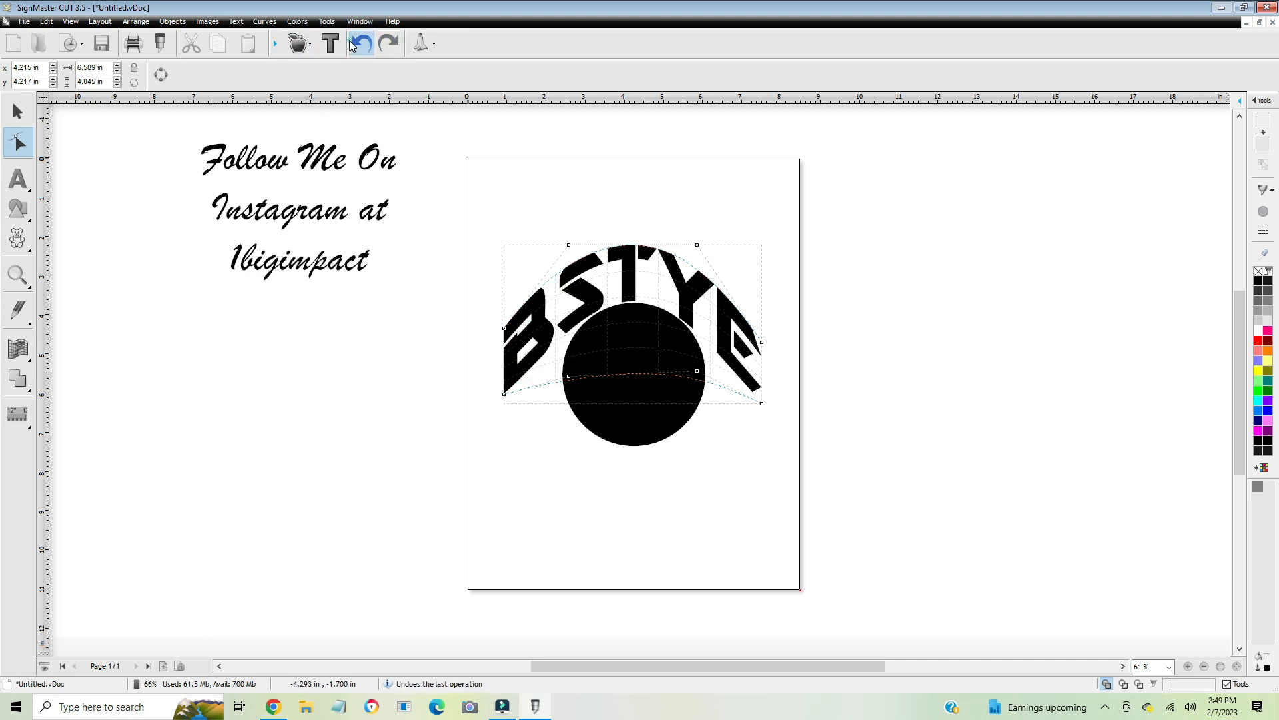
left_click(358, 42)
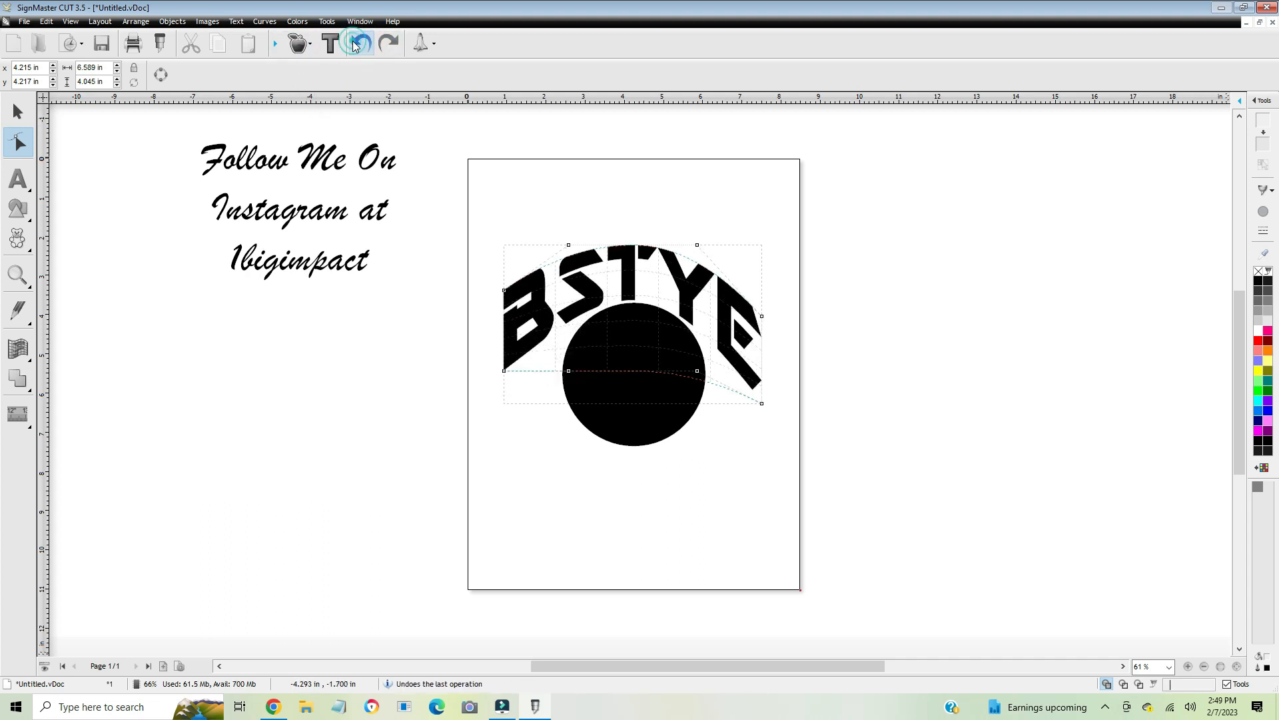
left_click(360, 43)
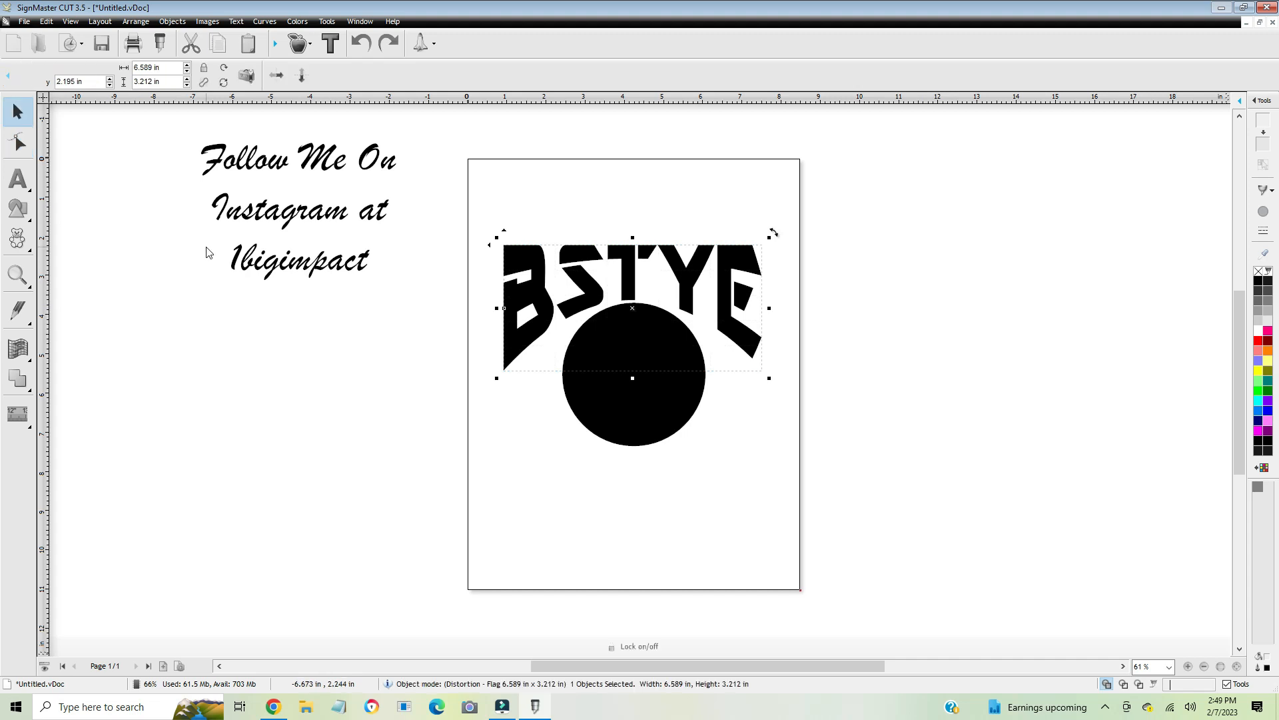
Add a new text line 1BIGIMPACT below the circle in the same bold font as BSTYE.
left_click(413, 468)
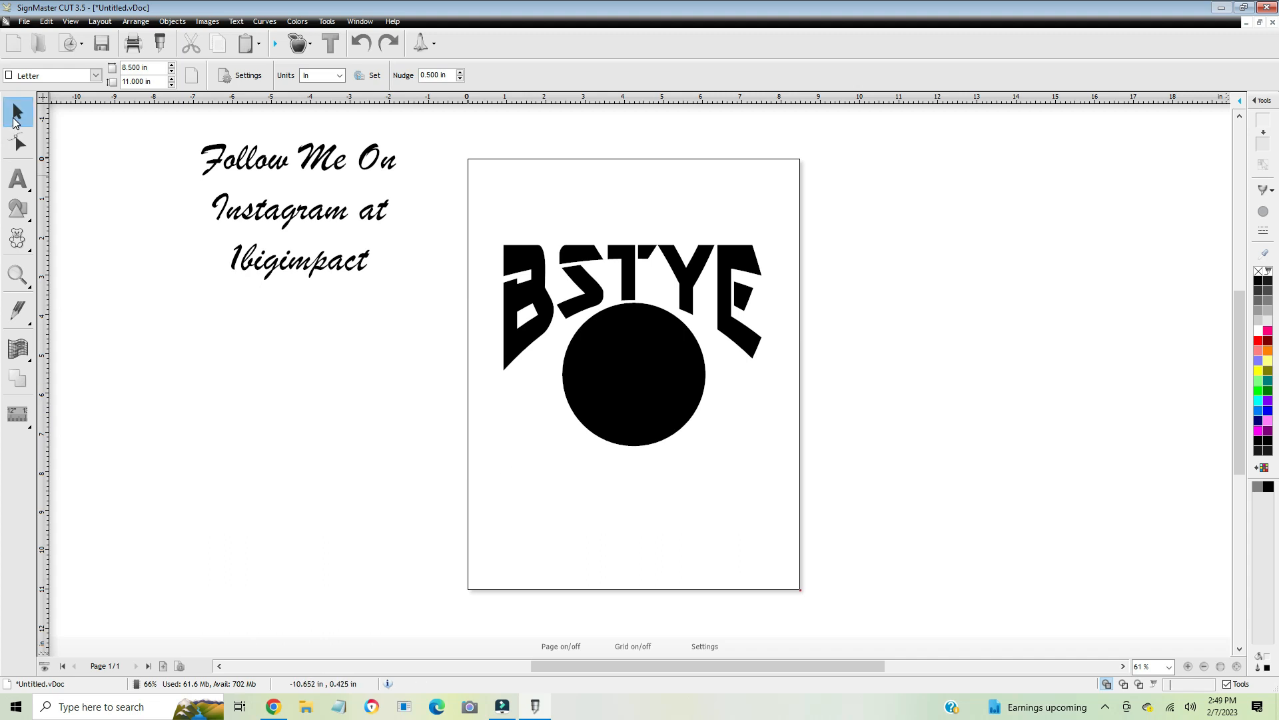
left_click(17, 178)
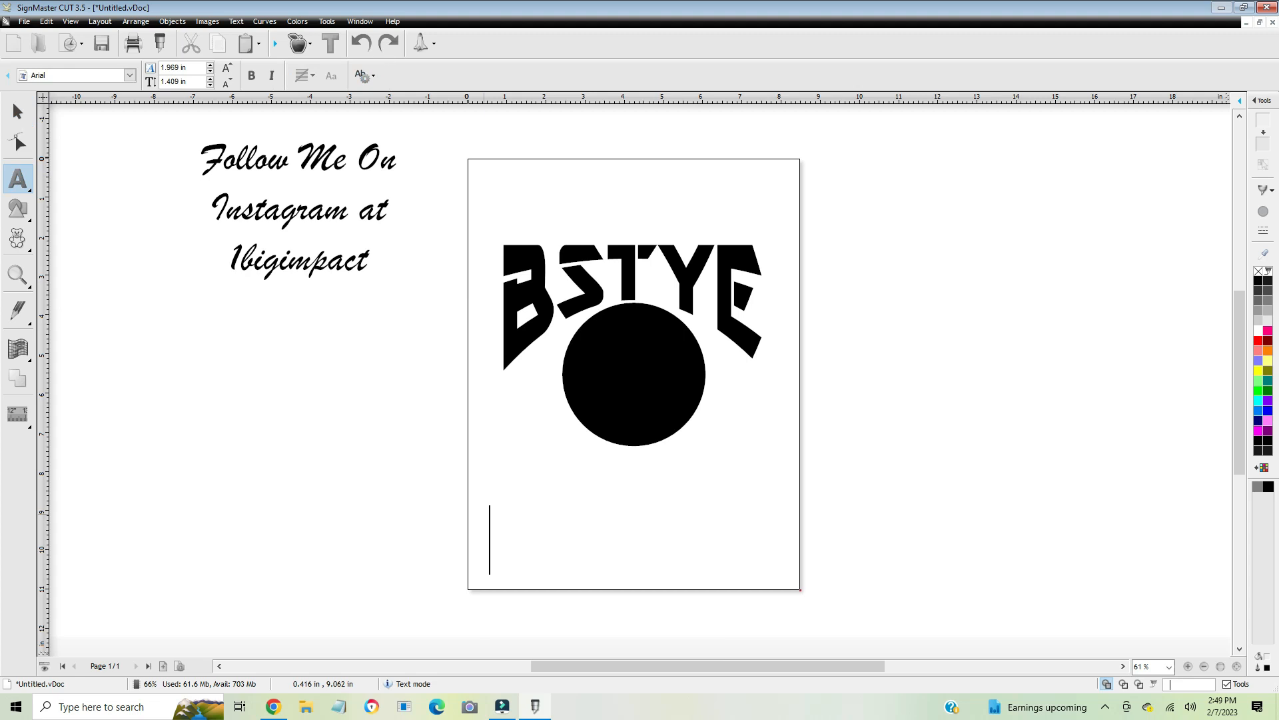
type("!BUGI")
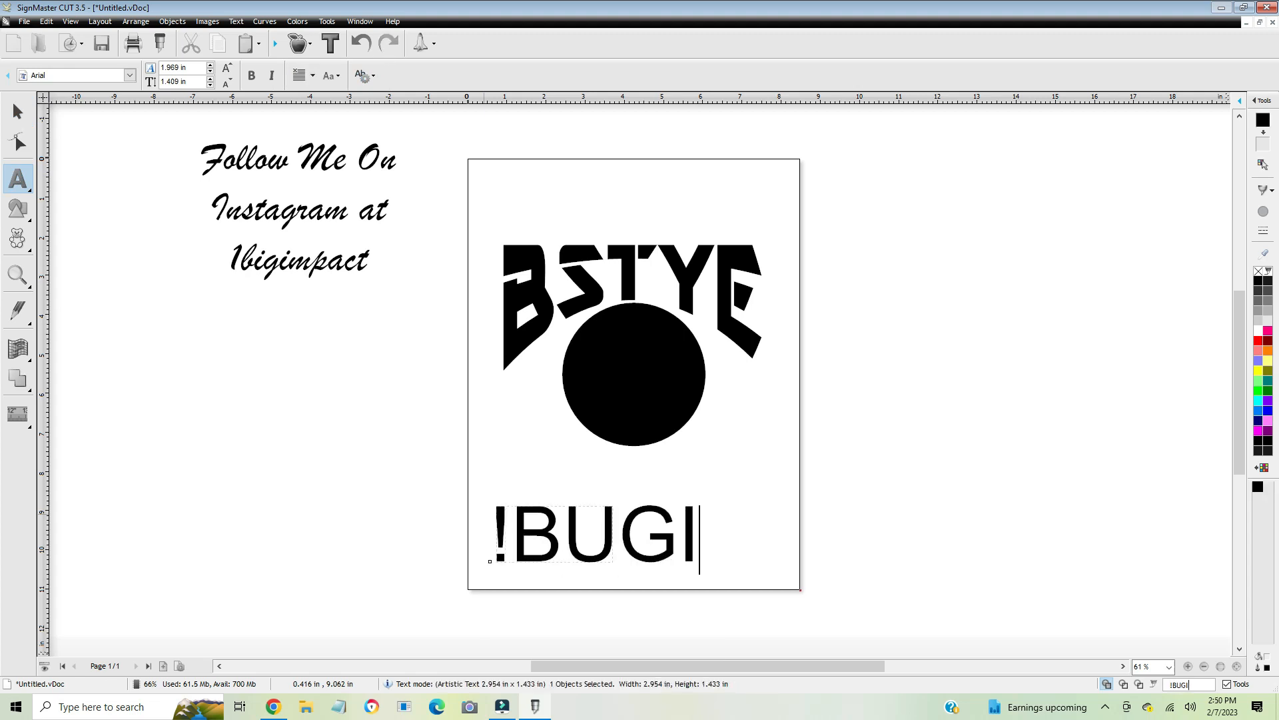
type("MPACT")
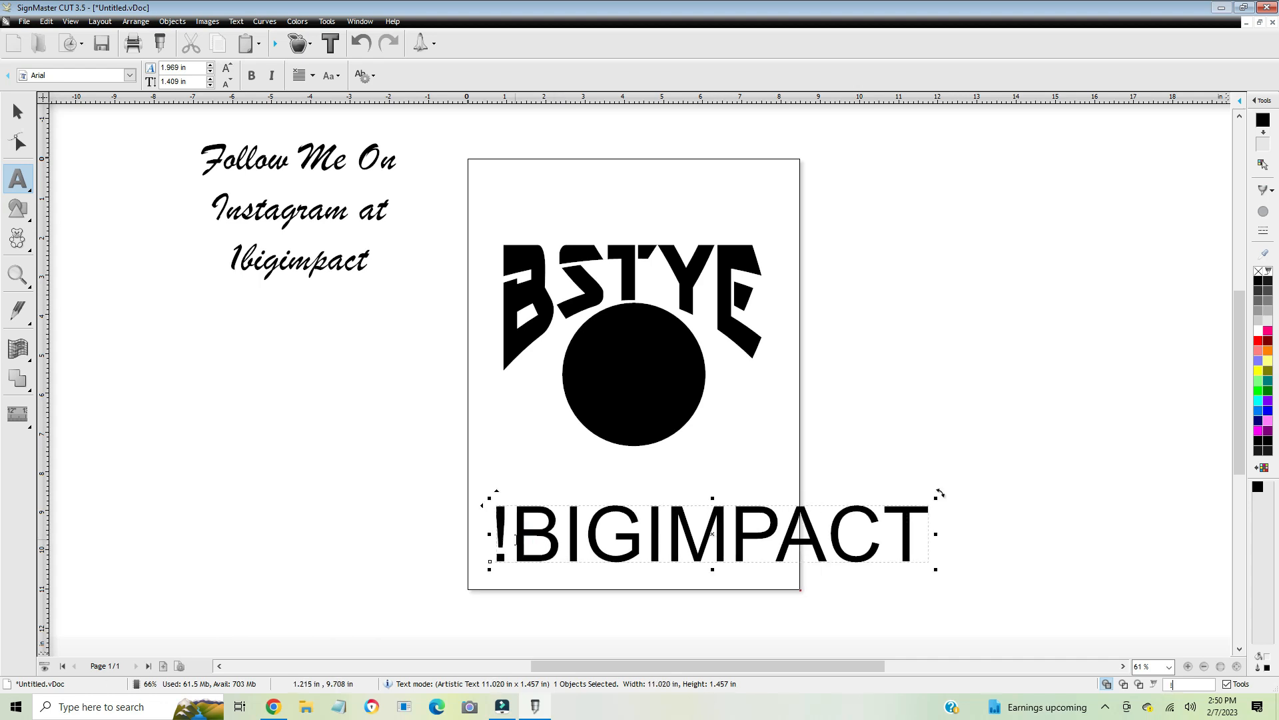
type("1")
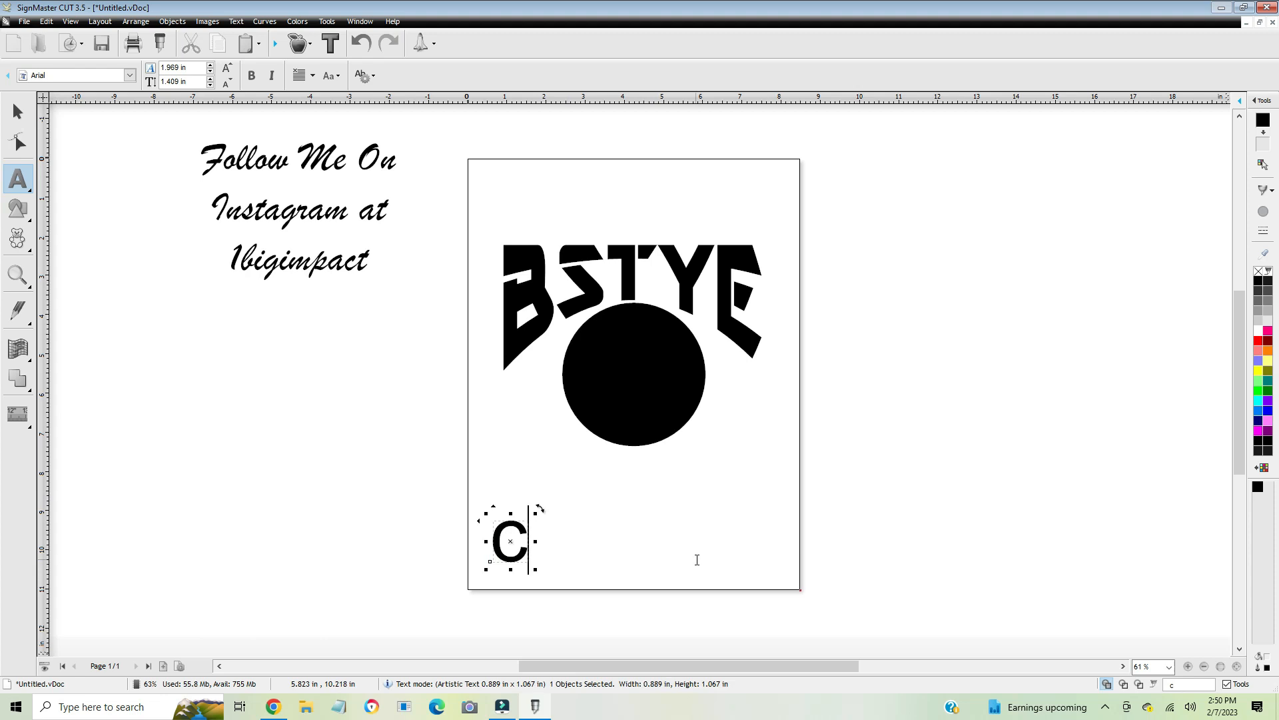
left_click(361, 43)
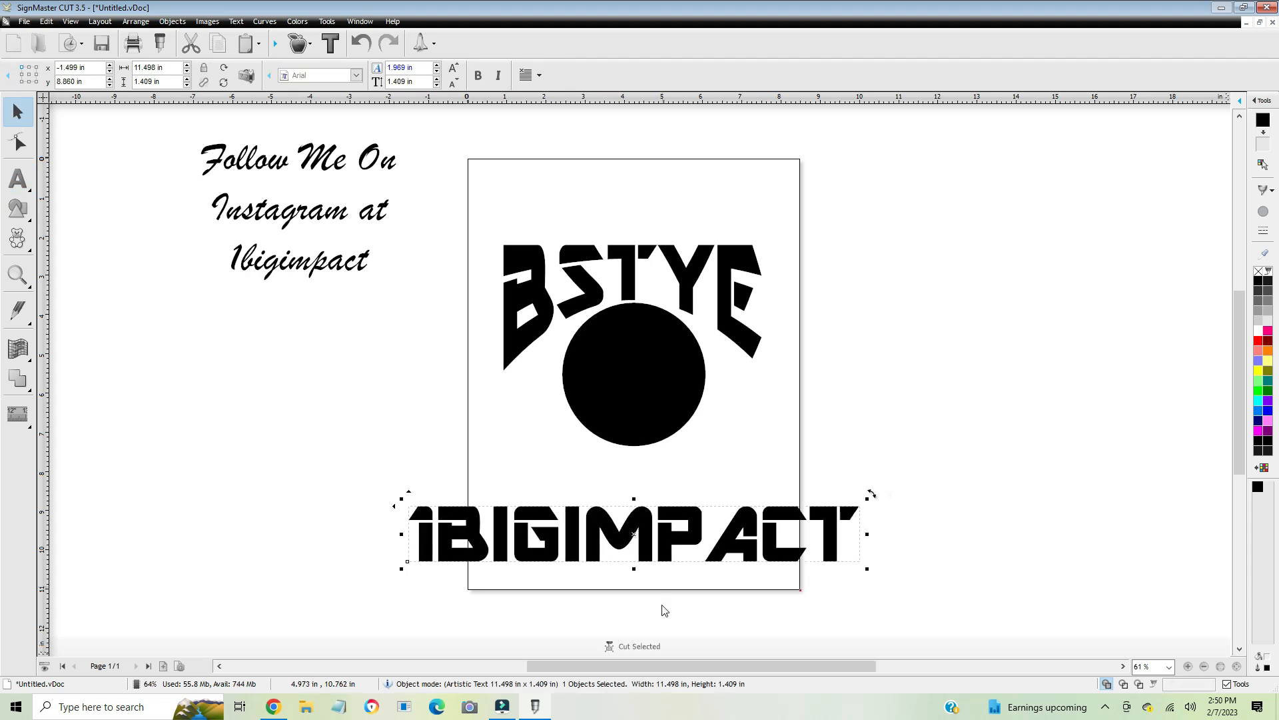
Scale 1BIGIMPACT down to fit the page and tuck it just under the circle.
left_click_drag(634, 534, 645, 475)
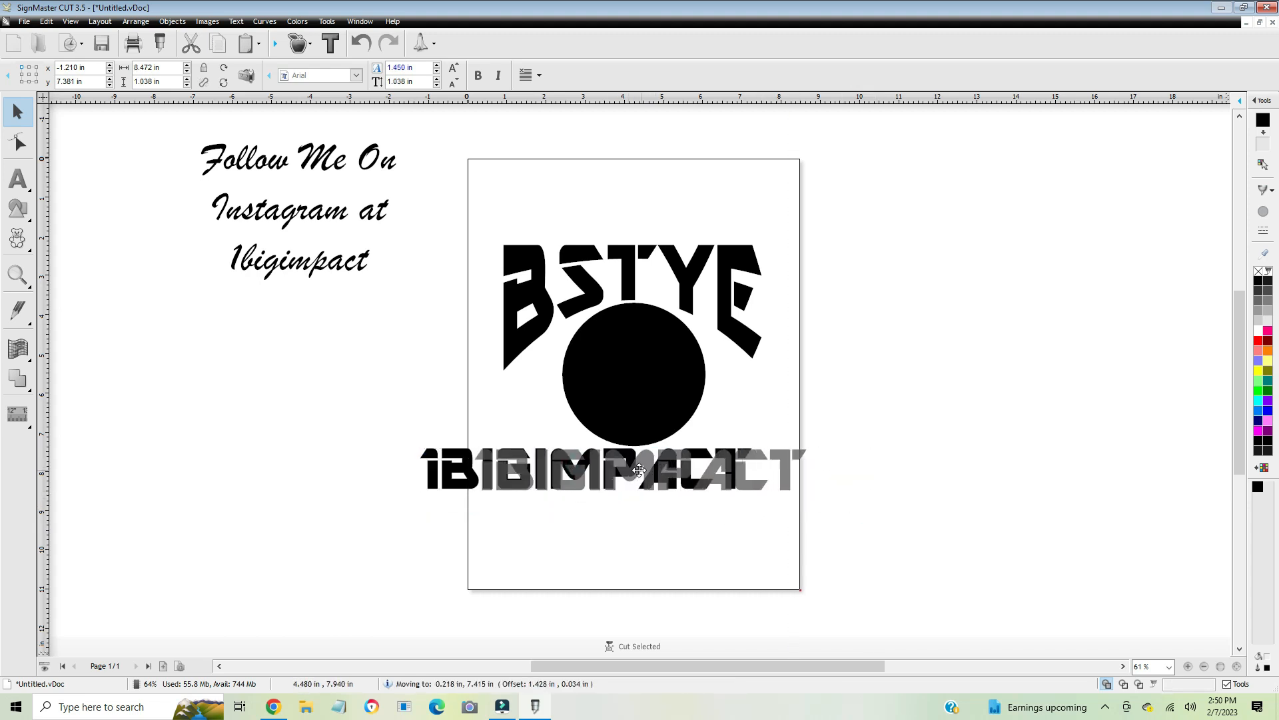
left_click_drag(641, 469, 634, 473)
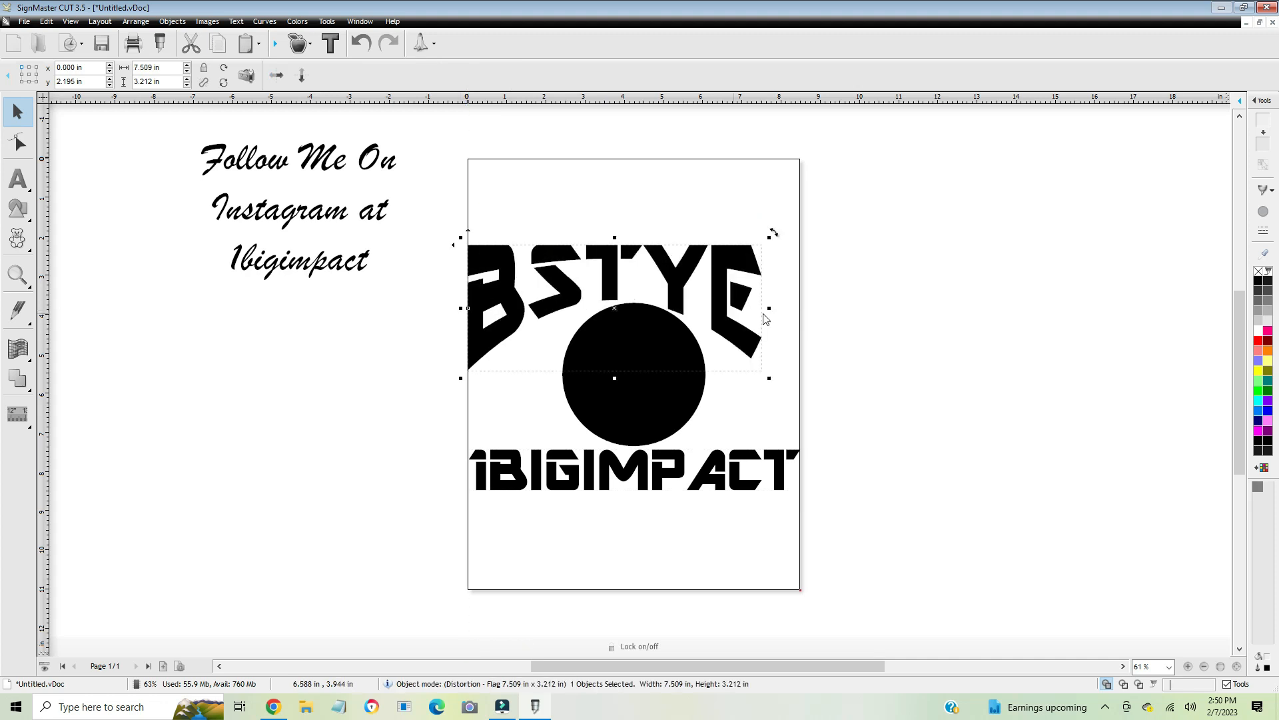
Stretch BSTYE sideways to span the full page width.
left_click_drag(769, 308, 812, 307)
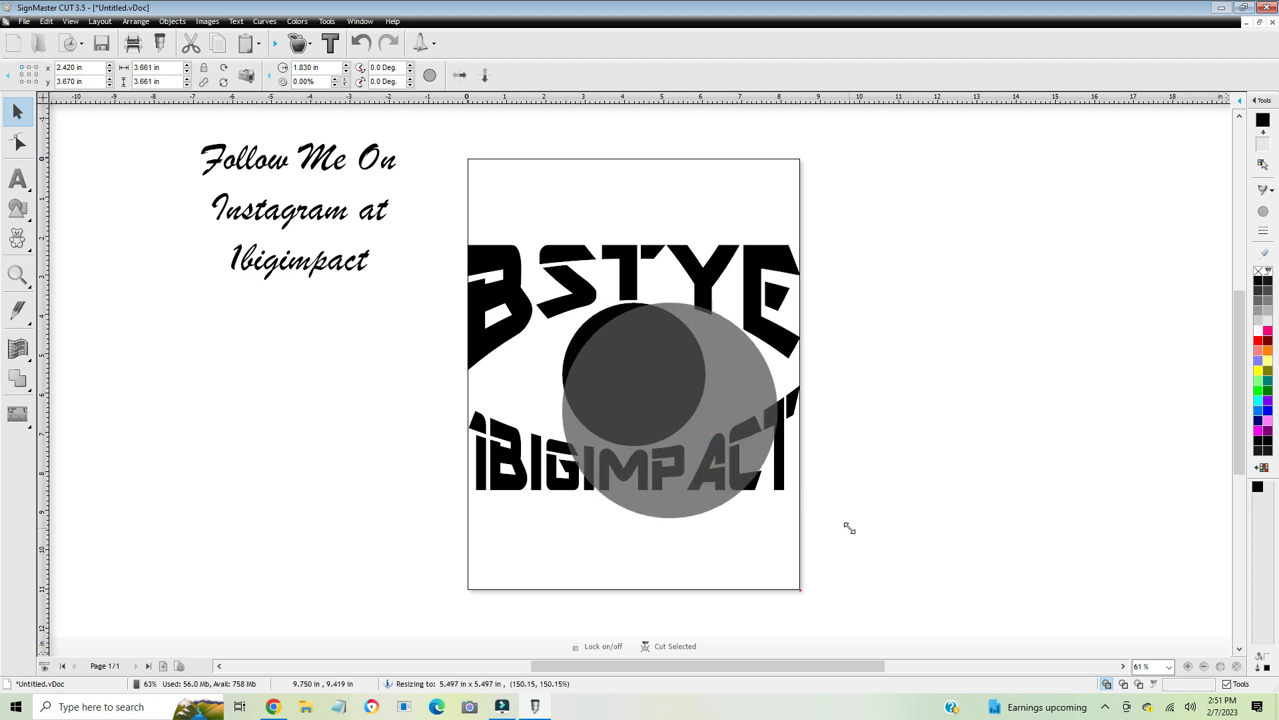
Enlarge the circle, centre it between the words, and move 1BIGIMPACT to the page bottom.
left_click_drag(849, 528, 631, 401)
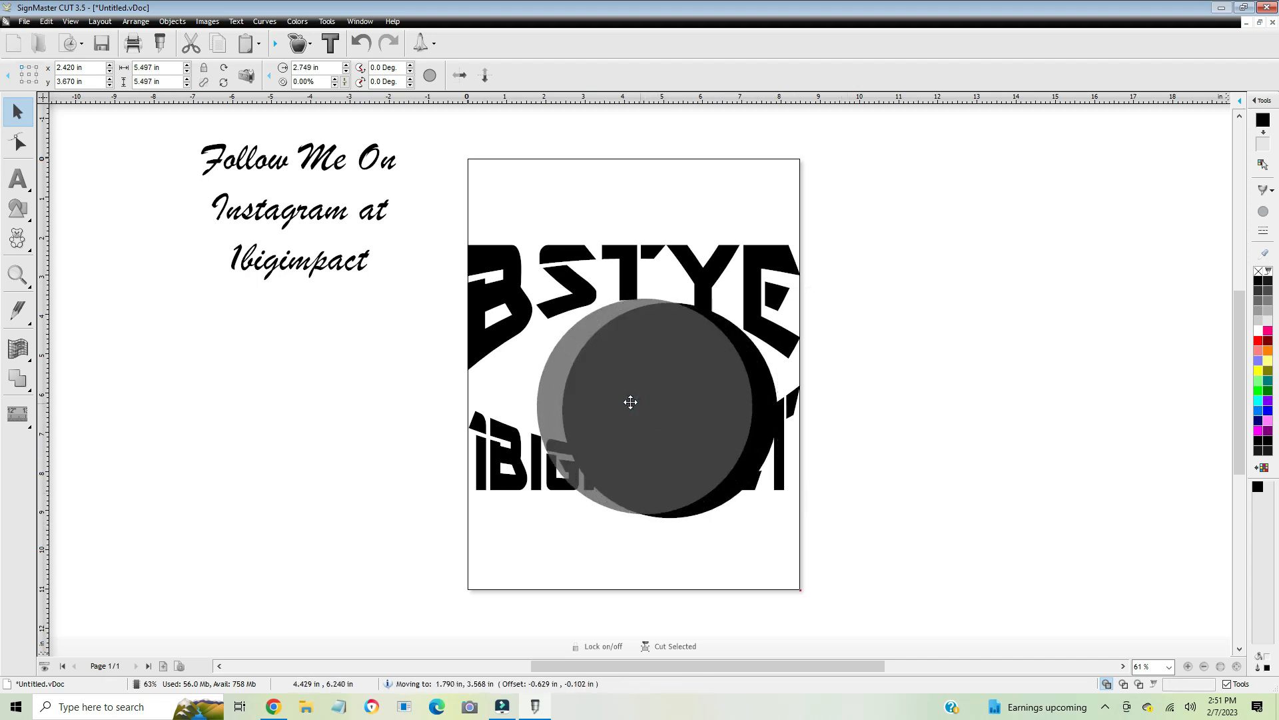
left_click_drag(630, 401, 629, 408)
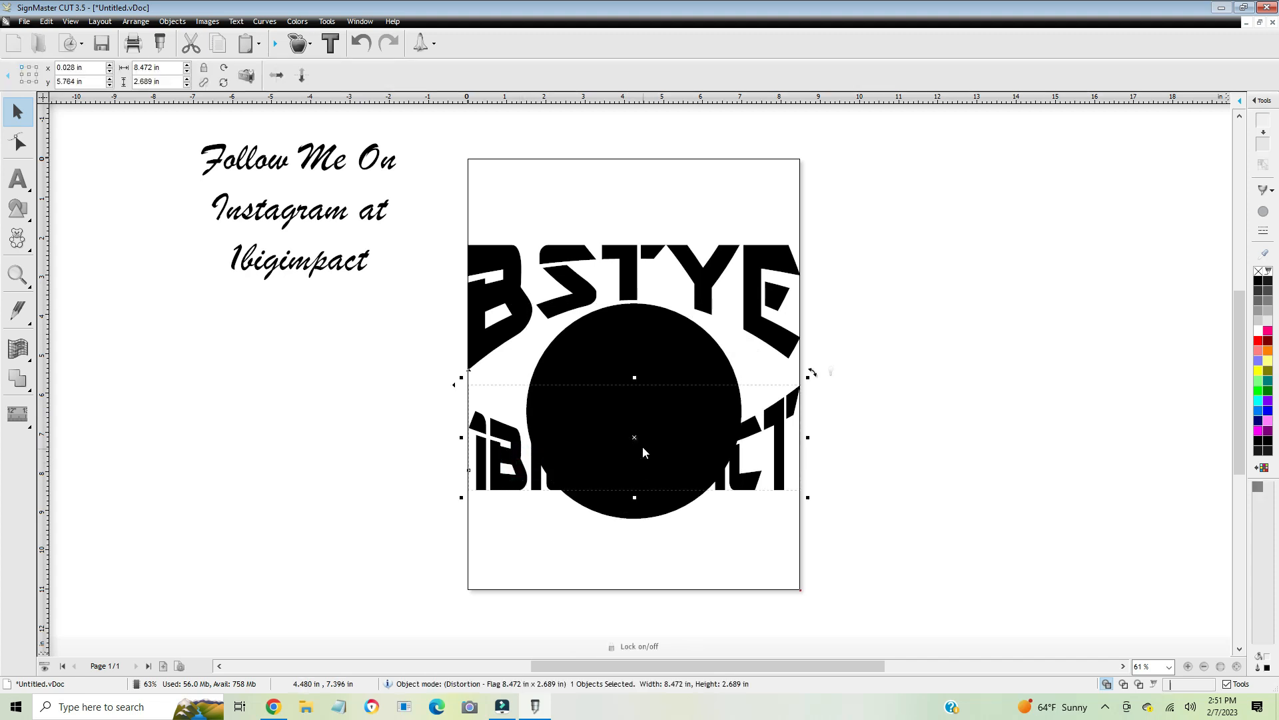
left_click_drag(635, 437, 635, 507)
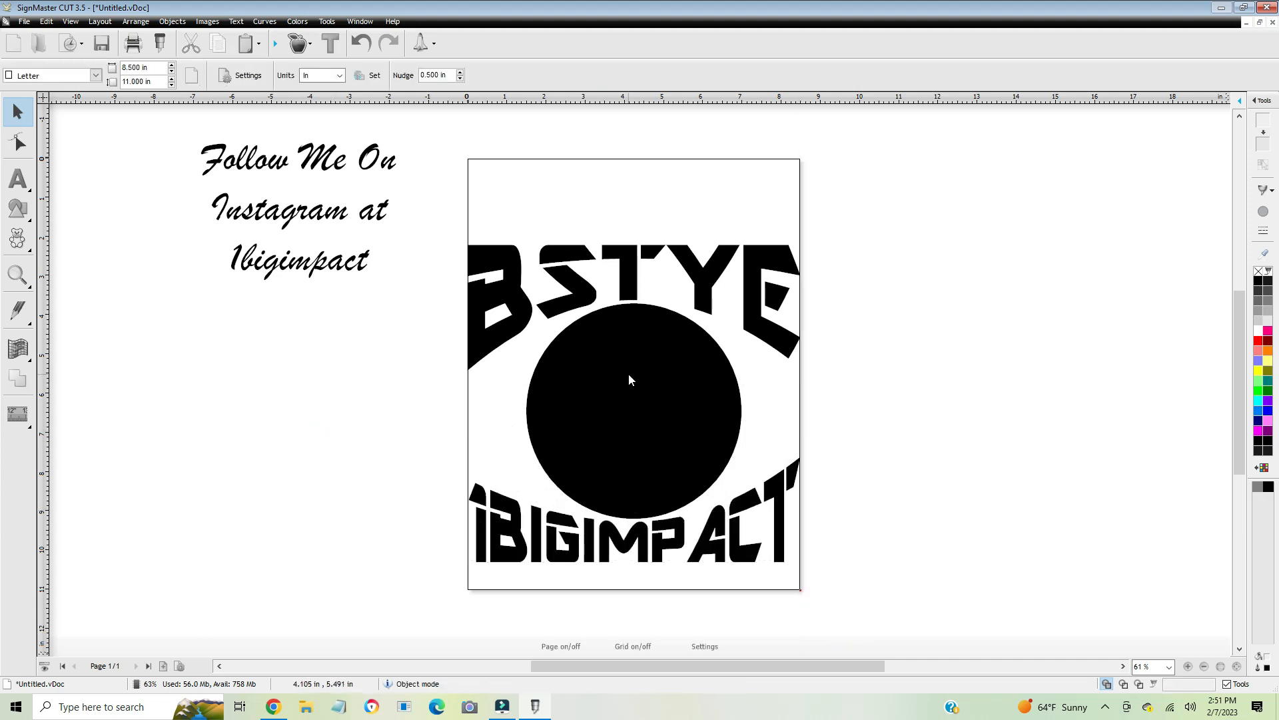
mouse_move(355, 518)
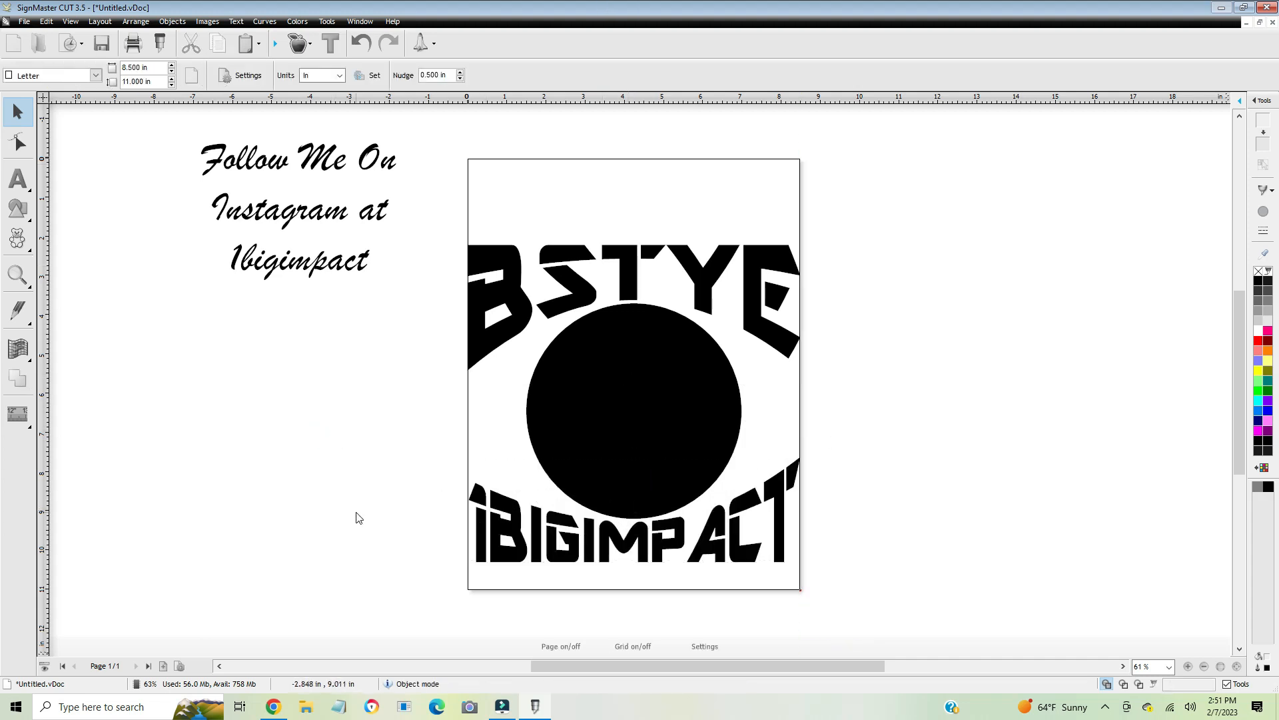